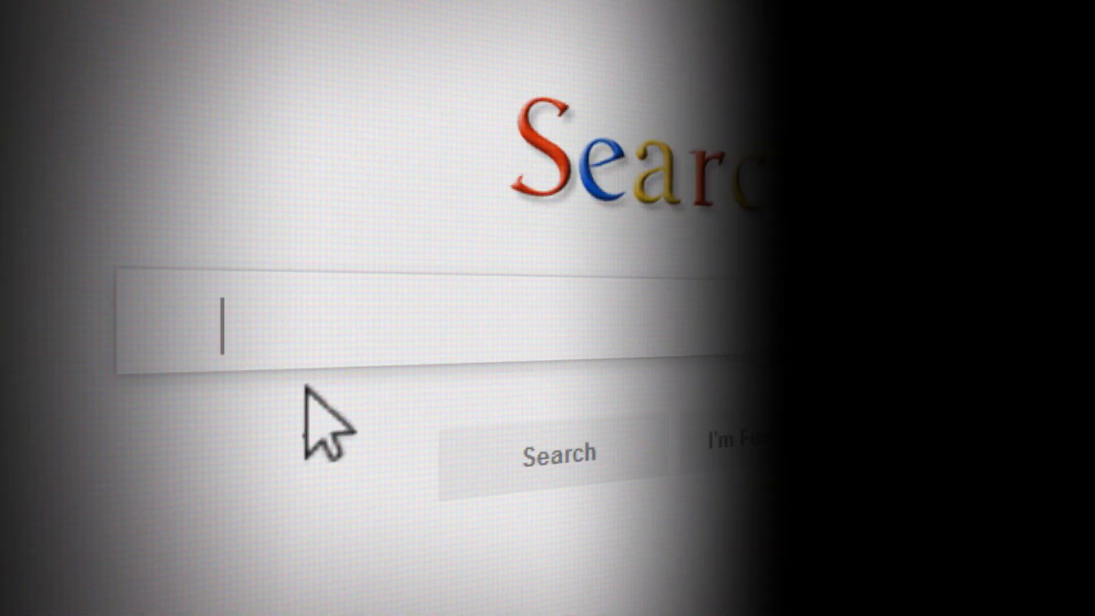
Enter 'sudo apt-get install speedtest-cli' at the Raspberry Pi shell prompt
{"action": "type", "text": "How-to monitor your intern"}
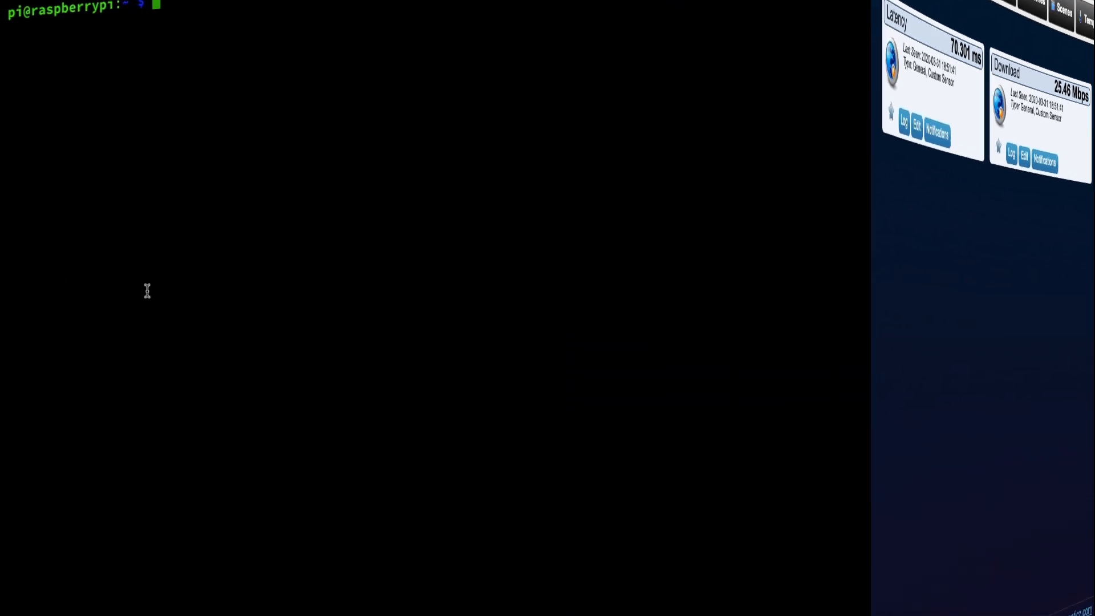
{"action": "type", "text": "sudo"}
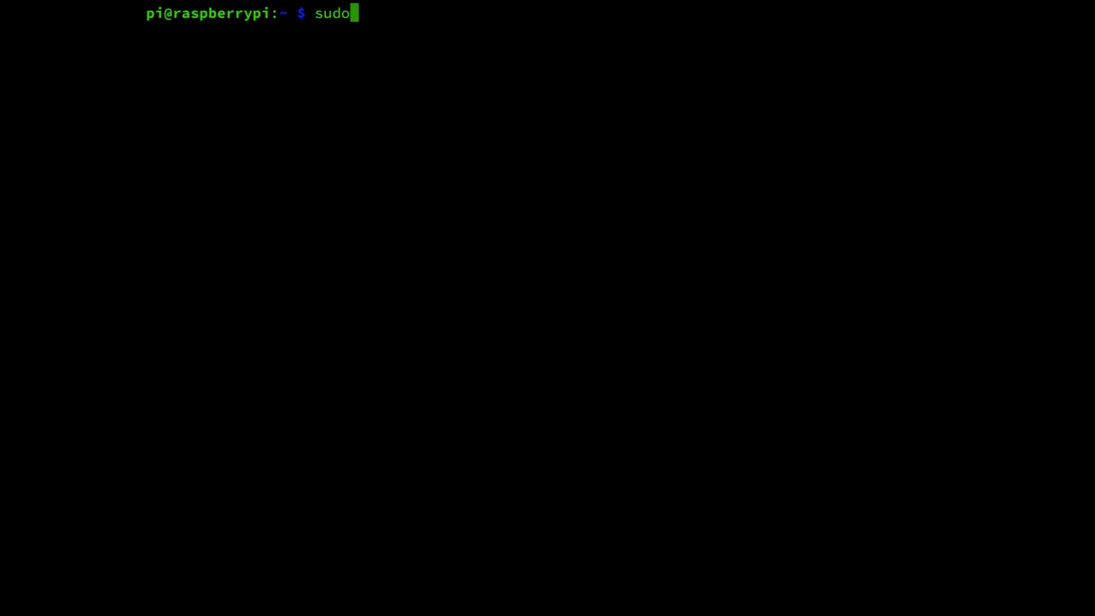
{"action": "type", "text": "apt-"}
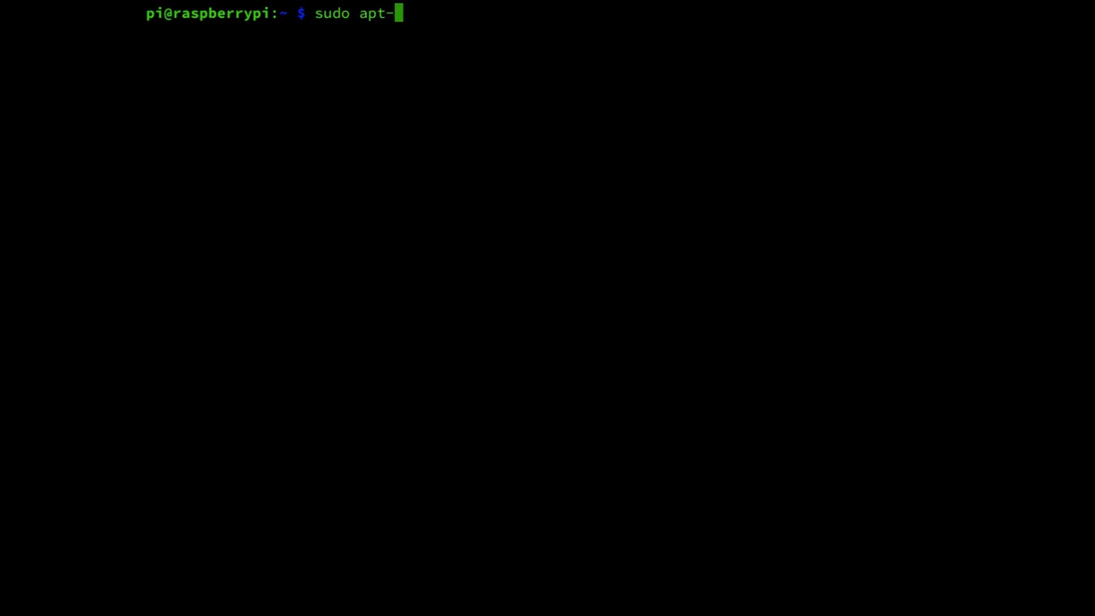
{"action": "type", "text": "get inst"}
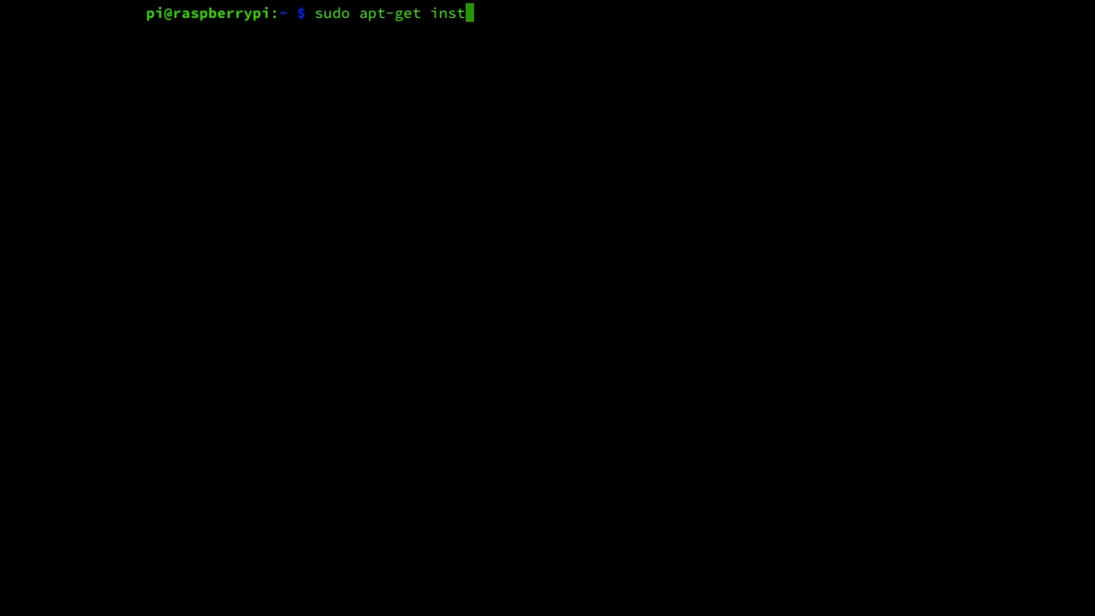
{"action": "type", "text": "all sp"}
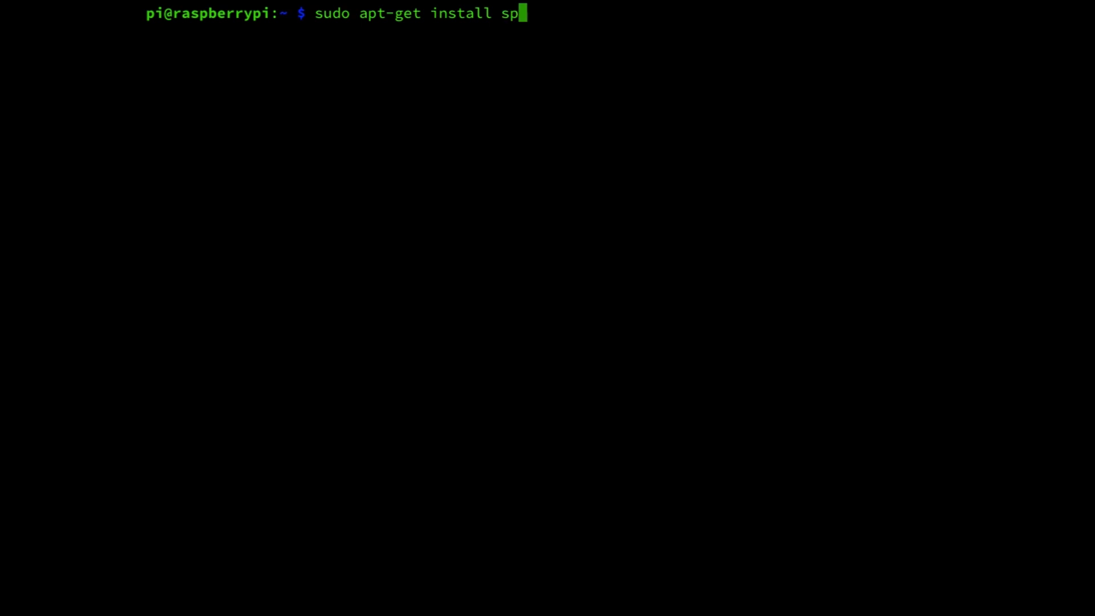
{"action": "type", "text": "eedte"}
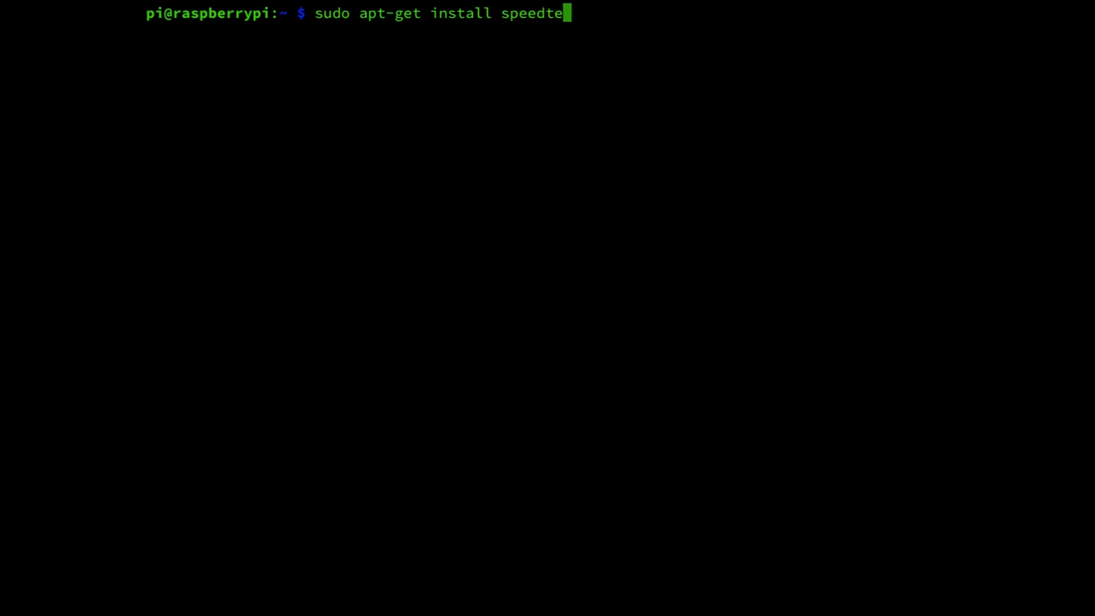
{"action": "type", "text": "st"}
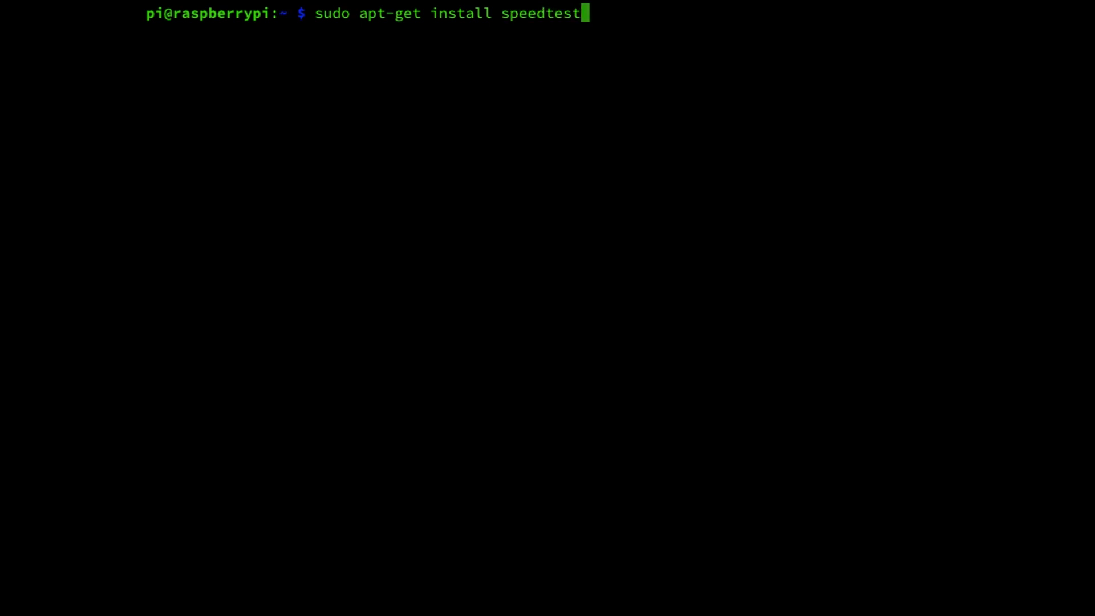
{"action": "type", "text": "-cli"}
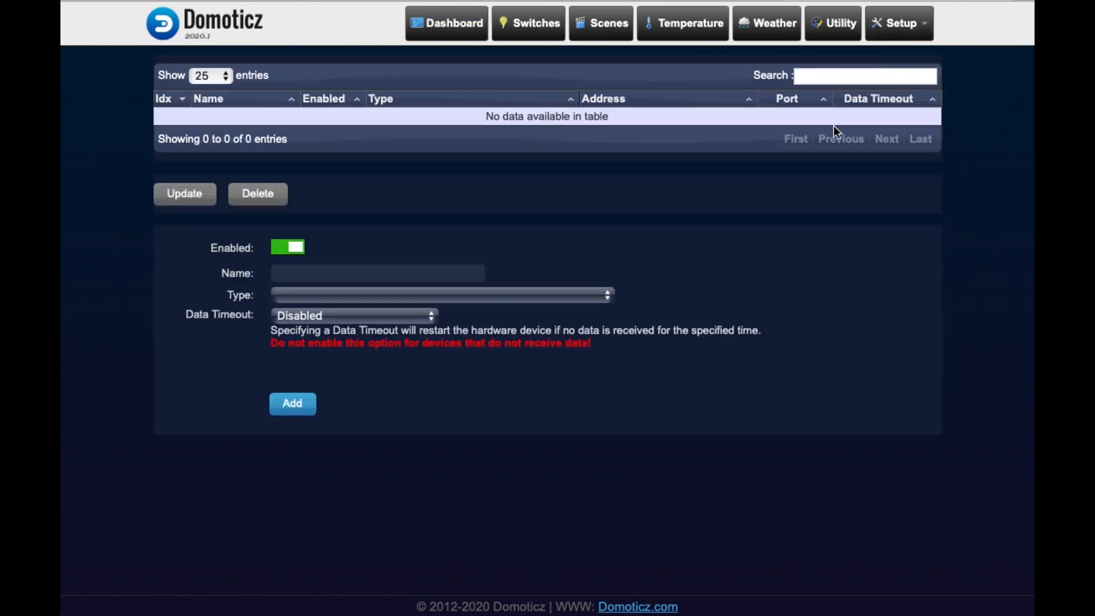
{"action": "mouse_move", "coordinate": [658, 305]}
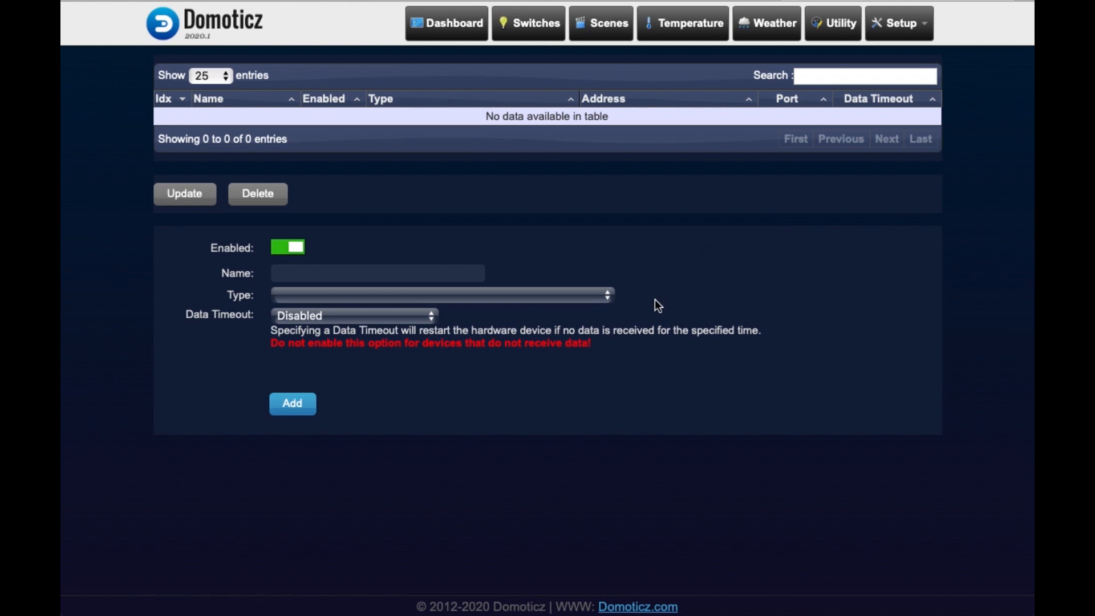
Add a Dummy-type hardware entry named 'Virtual switches' on the Hardware page
{"action": "left_click", "coordinate": [440, 295]}
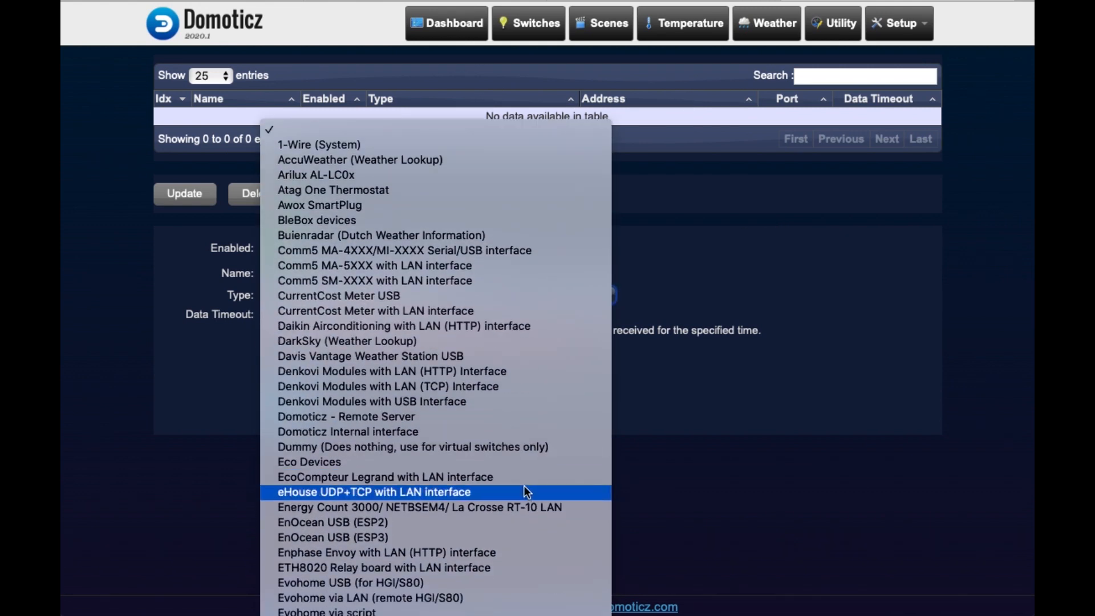
{"action": "mouse_move", "coordinate": [454, 446]}
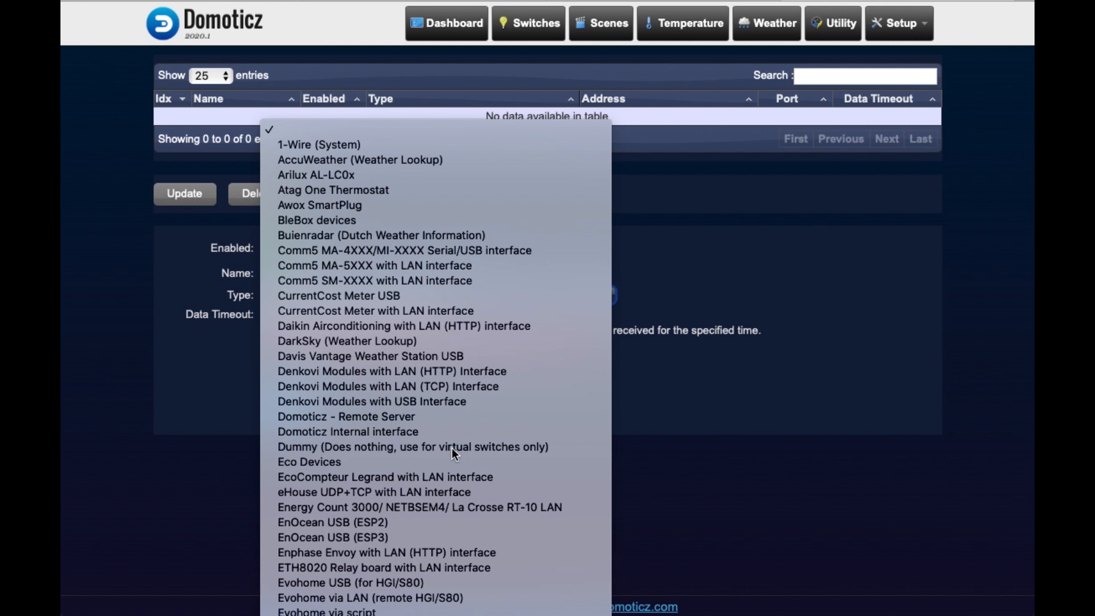
{"action": "left_click", "coordinate": [412, 446]}
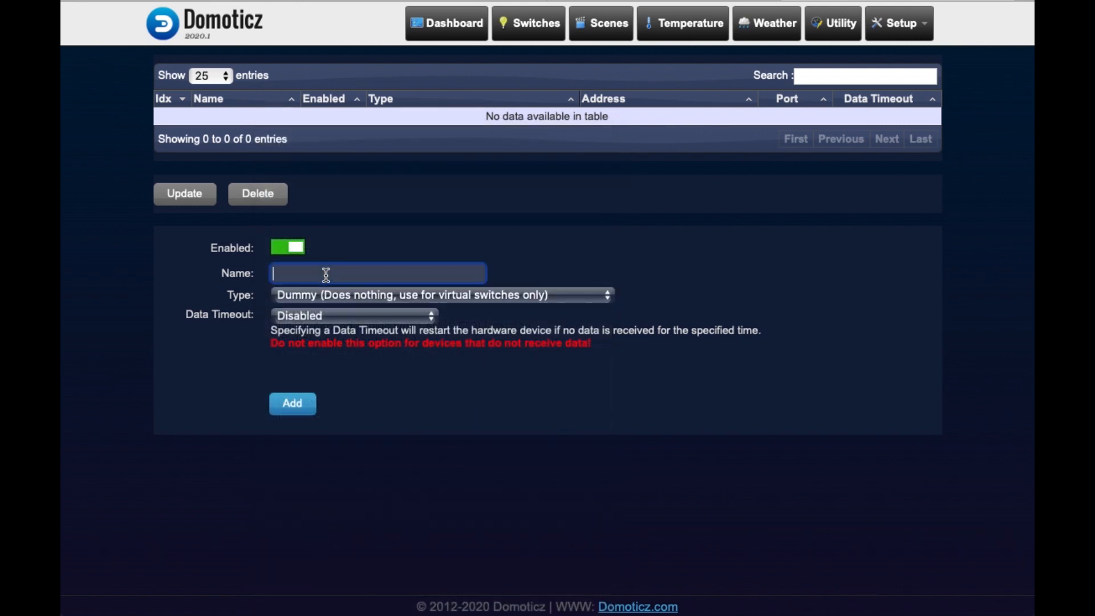
{"action": "type", "text": "Virtual switche"}
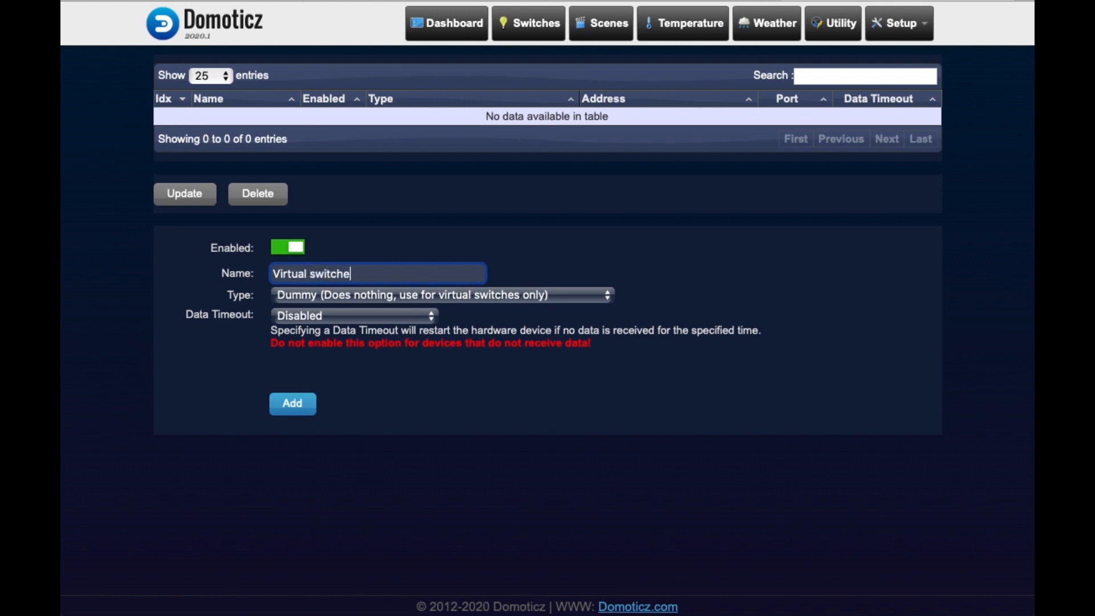
{"action": "type", "text": "s"}
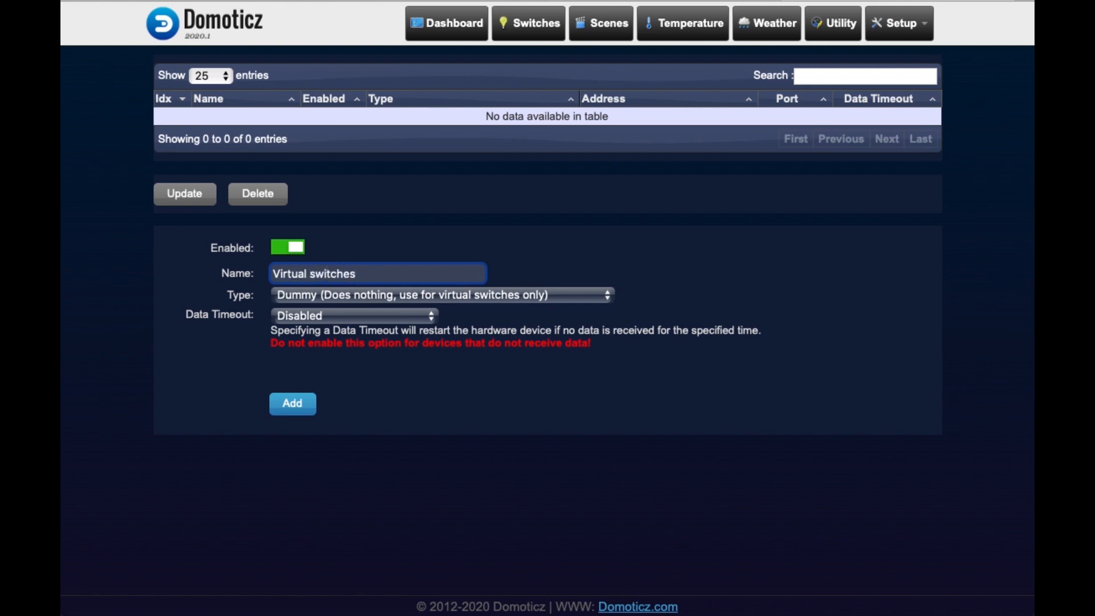
{"action": "left_click", "coordinate": [293, 404]}
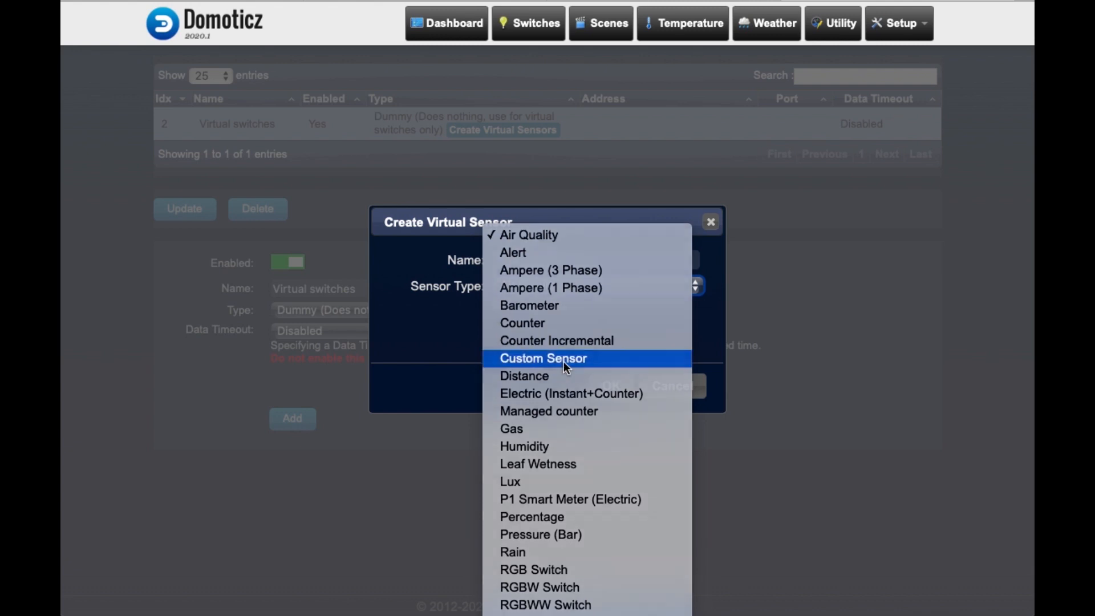
Create a Custom Sensor named Latency with axis label ms
{"action": "left_click", "coordinate": [543, 358]}
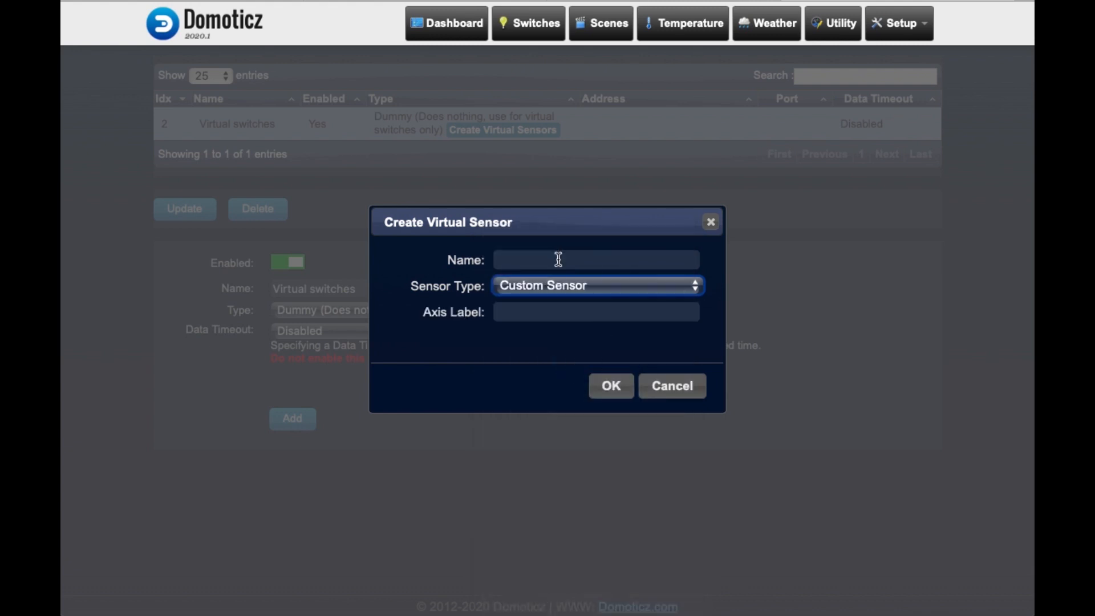
{"action": "left_click", "coordinate": [595, 260]}
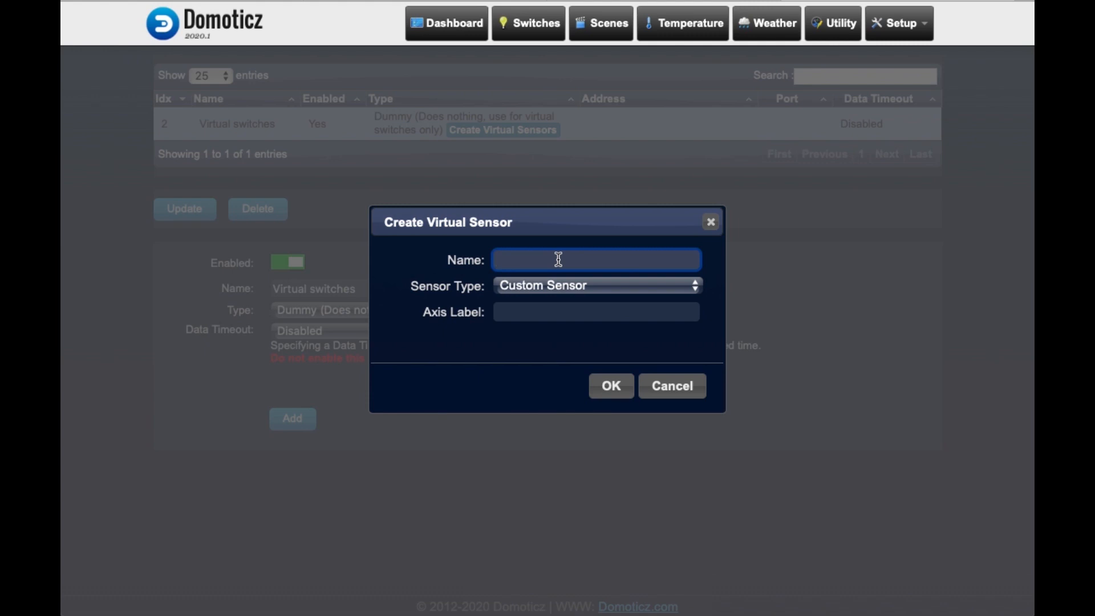
{"action": "type", "text": "L"}
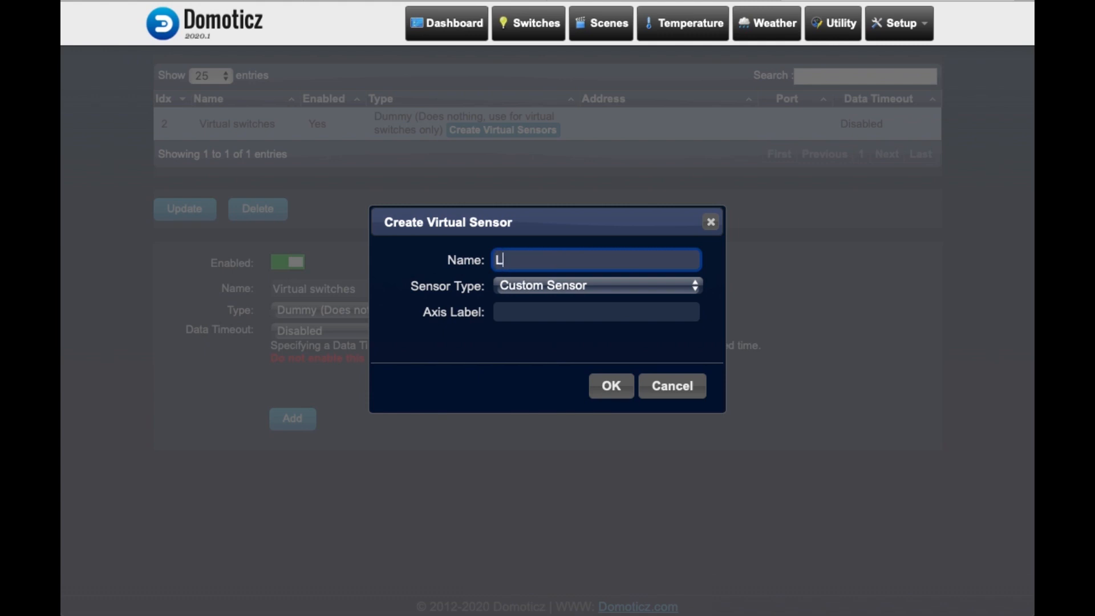
{"action": "type", "text": "atency"}
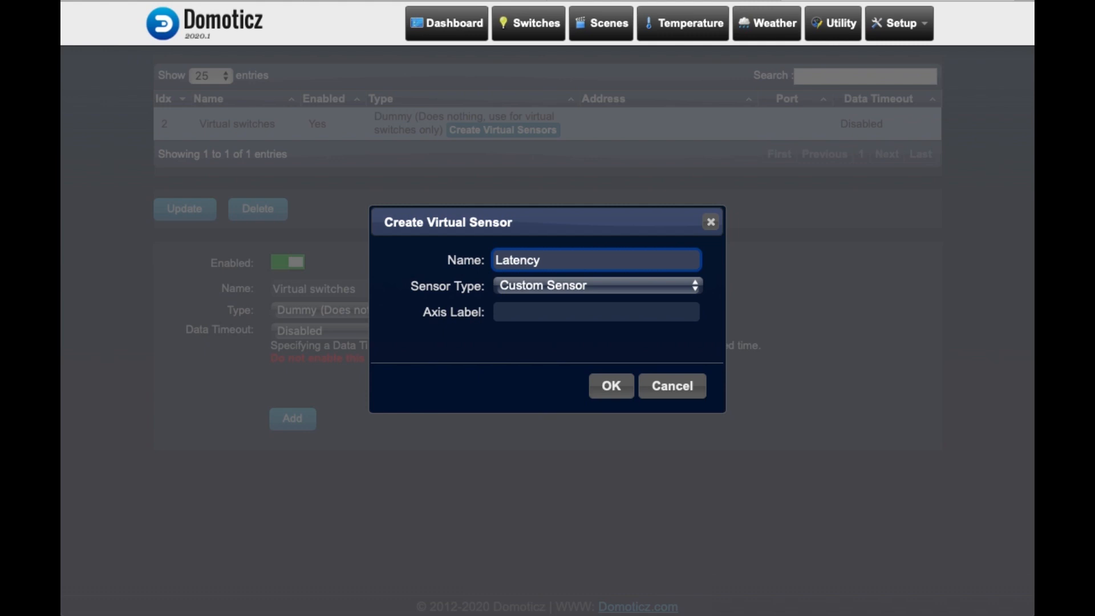
{"action": "left_click", "coordinate": [596, 311]}
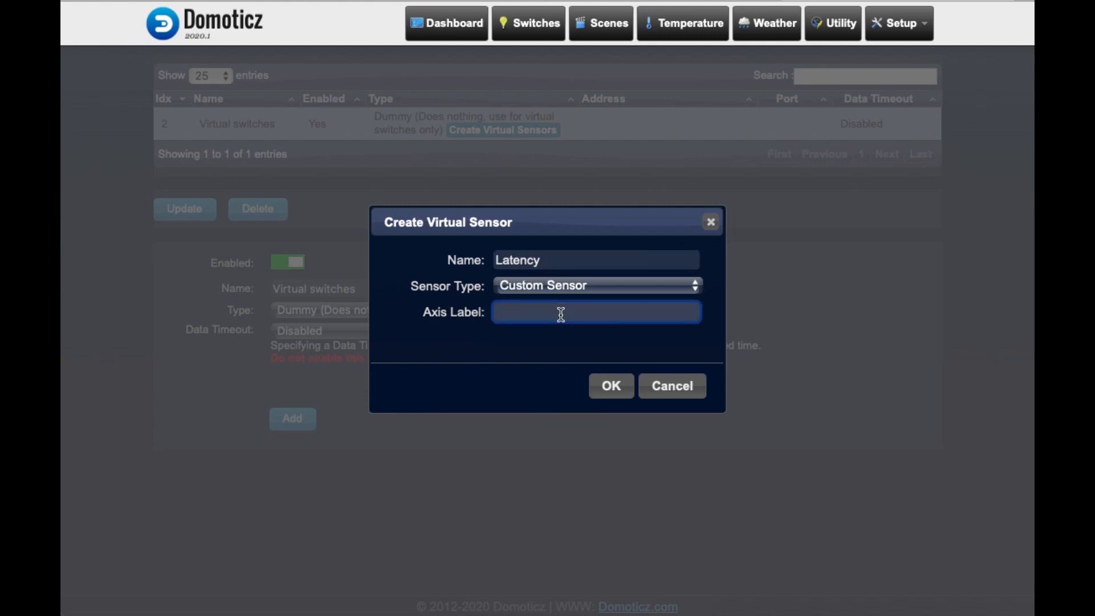
{"action": "type", "text": "ms"}
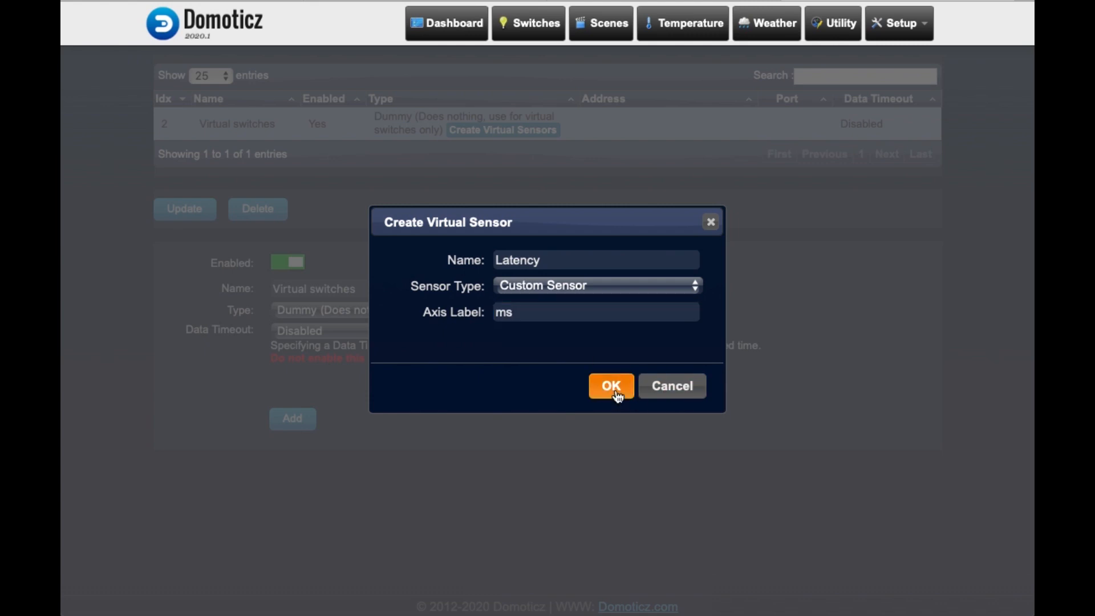
{"action": "left_click", "coordinate": [610, 386]}
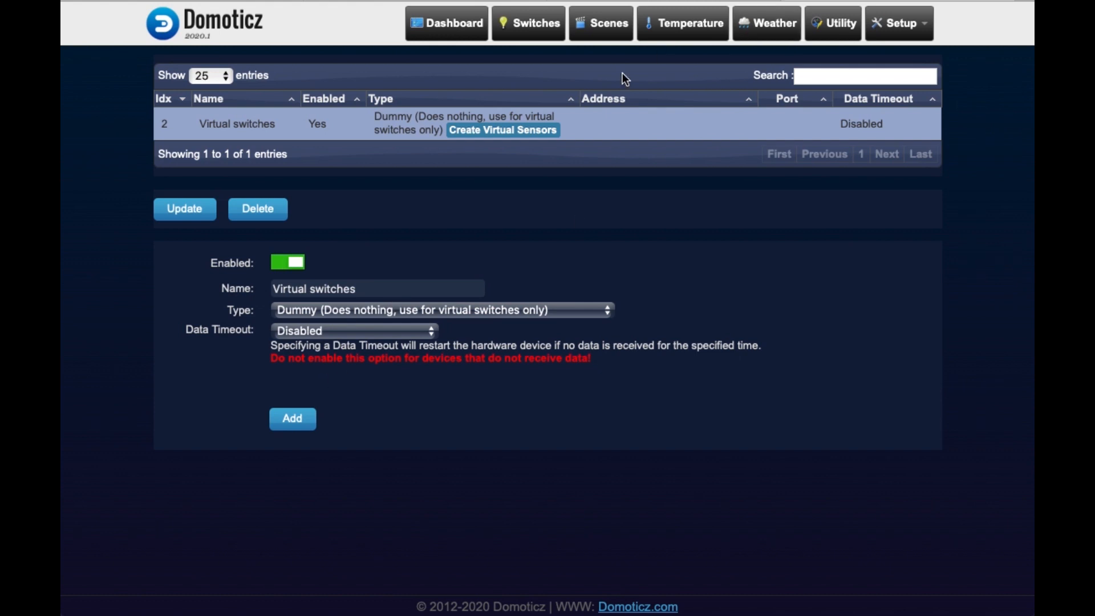
Create a second Custom Sensor named Download with axis label Mbps
{"action": "left_click", "coordinate": [502, 130]}
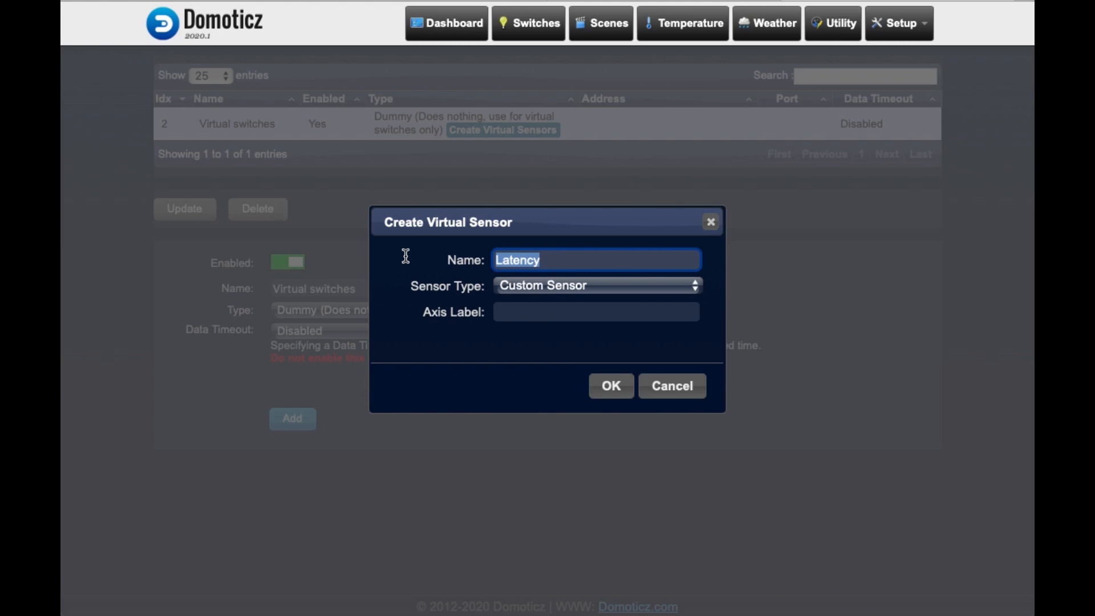
{"action": "type", "text": "Downl;"}
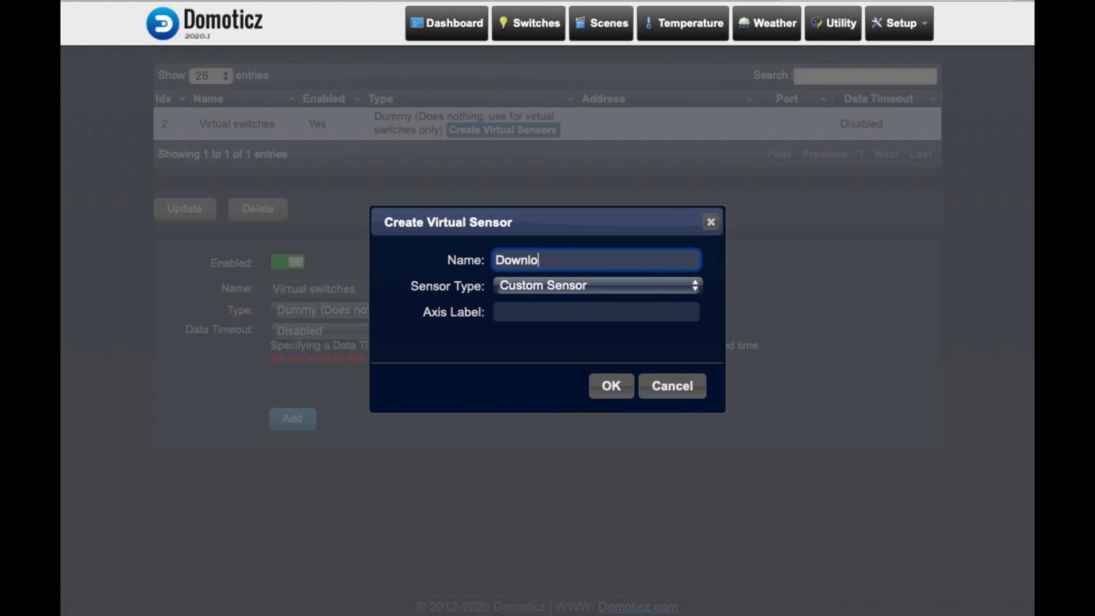
{"action": "left_click", "coordinate": [596, 312]}
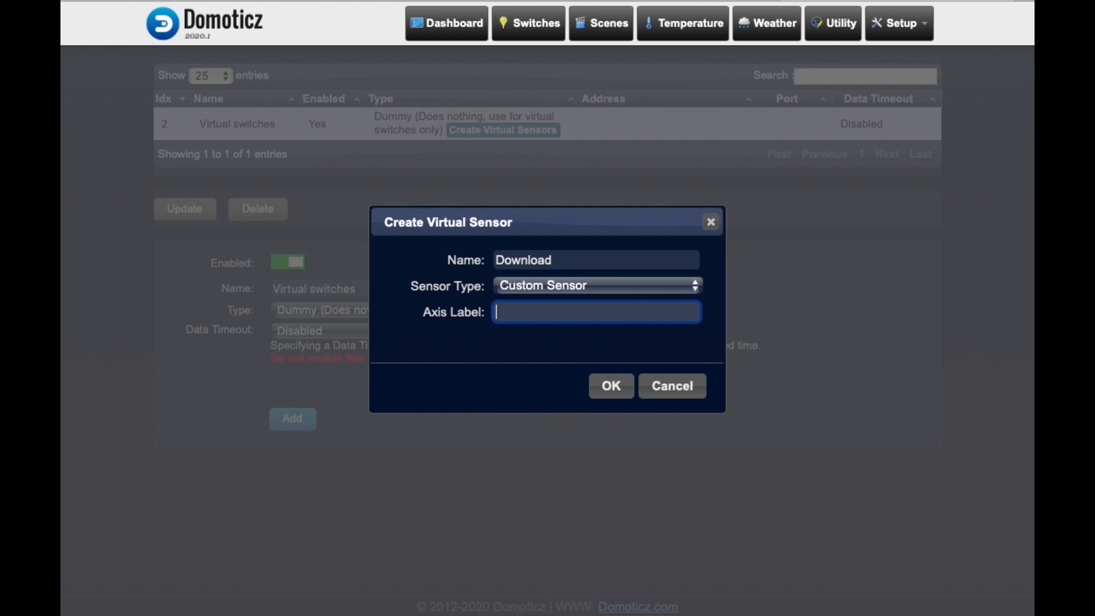
{"action": "type", "text": "M"}
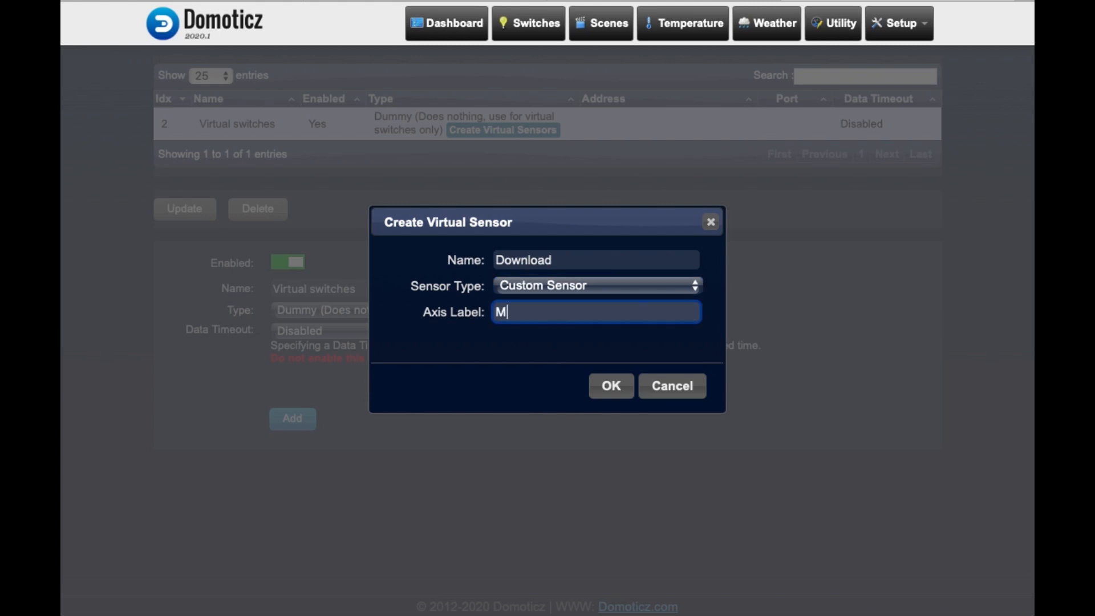
{"action": "type", "text": "bps"}
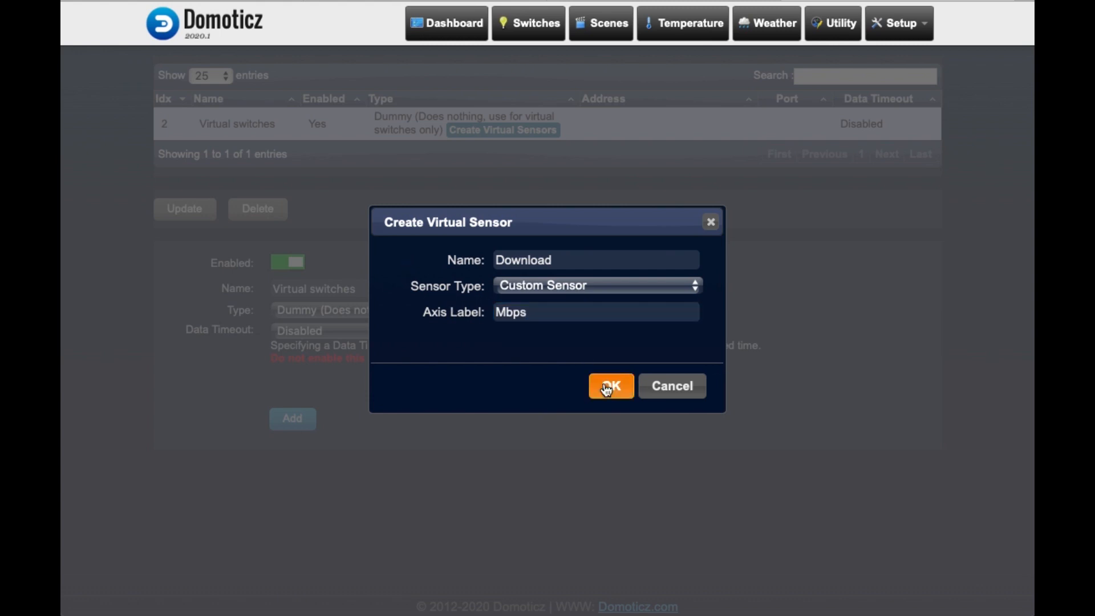
{"action": "left_click", "coordinate": [609, 386]}
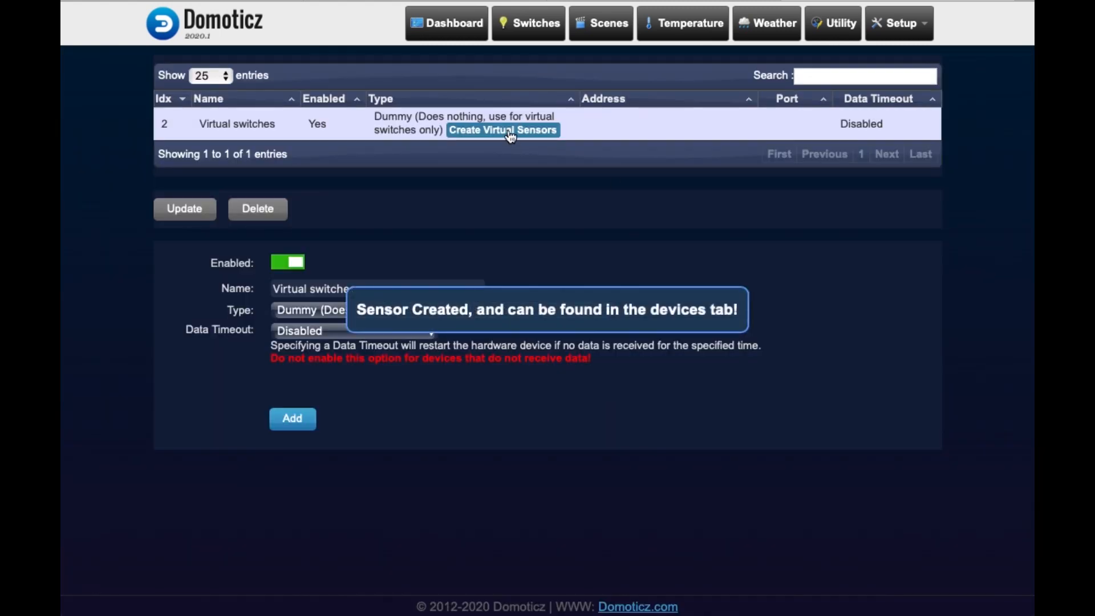
Create a third Custom Sensor named Upload with axis label Mbps
{"action": "left_click", "coordinate": [502, 130]}
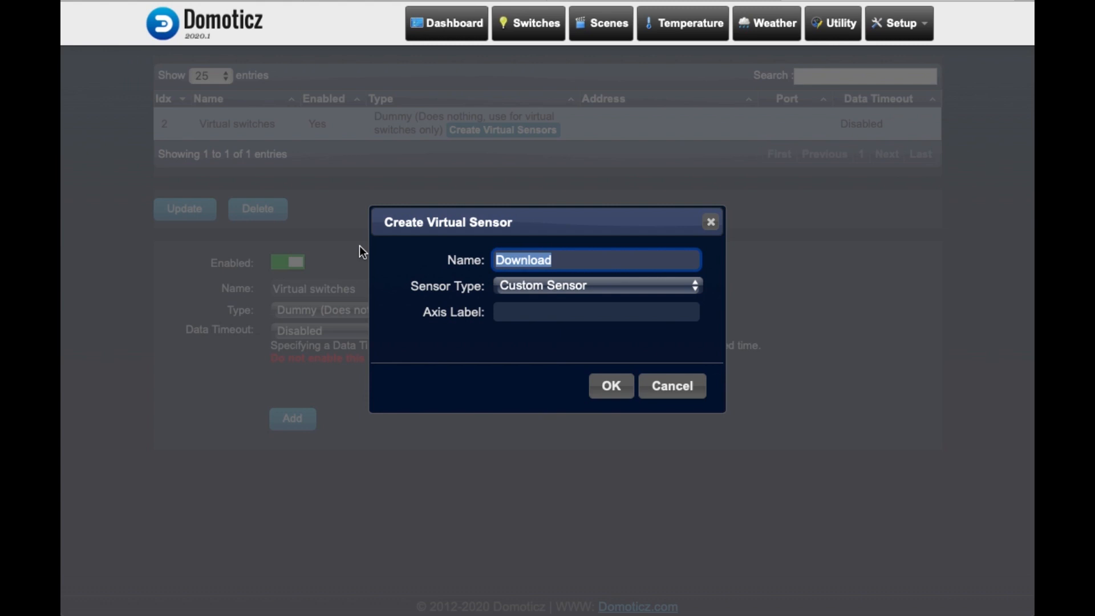
{"action": "type", "text": "Upload"}
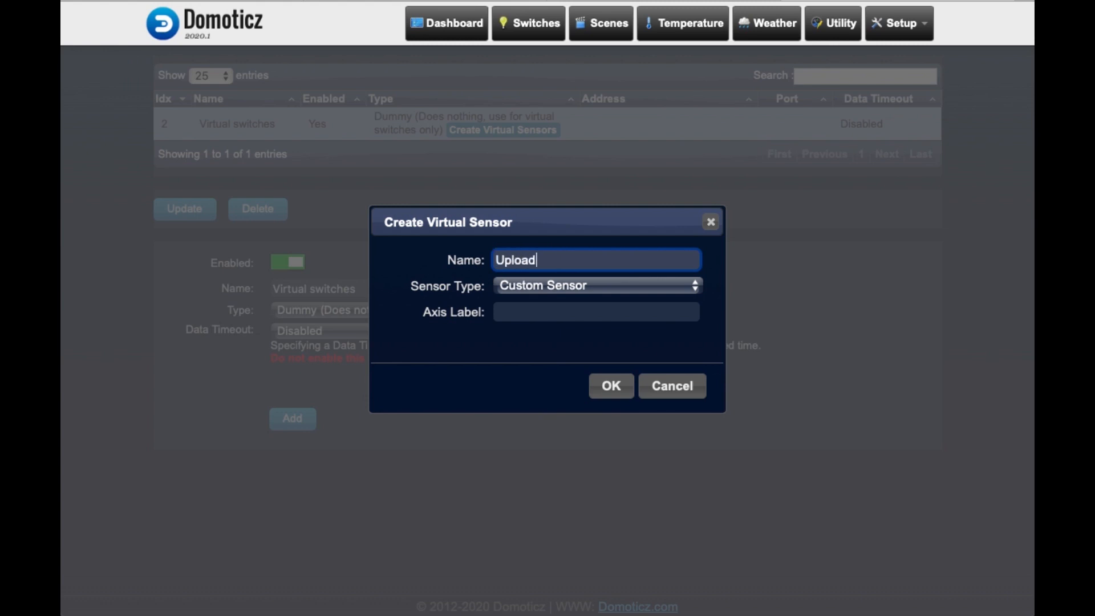
{"action": "left_click", "coordinate": [595, 311]}
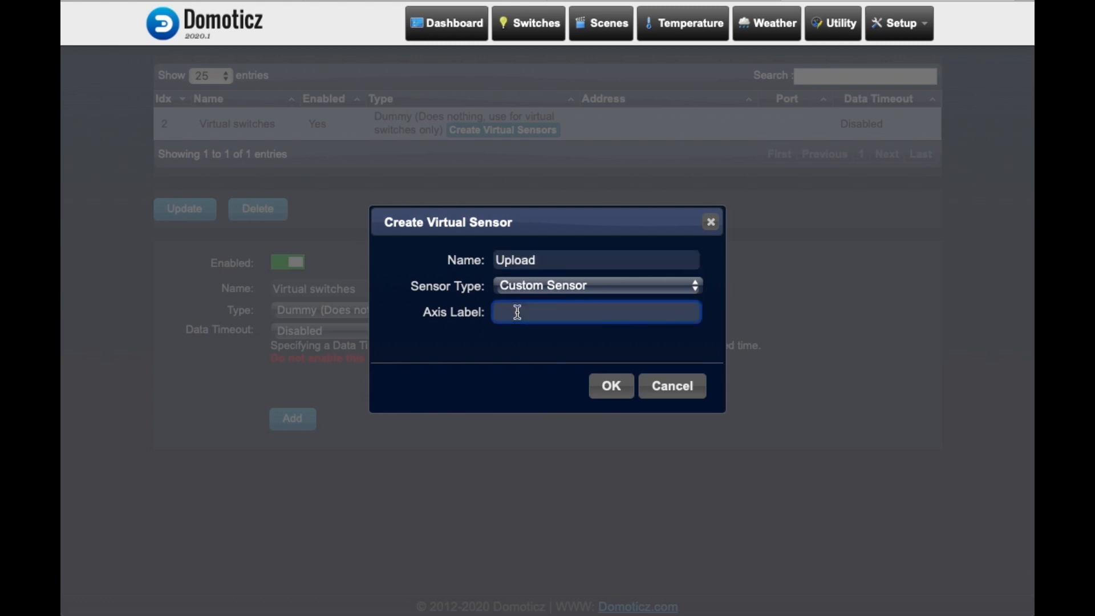
{"action": "type", "text": "Mbps"}
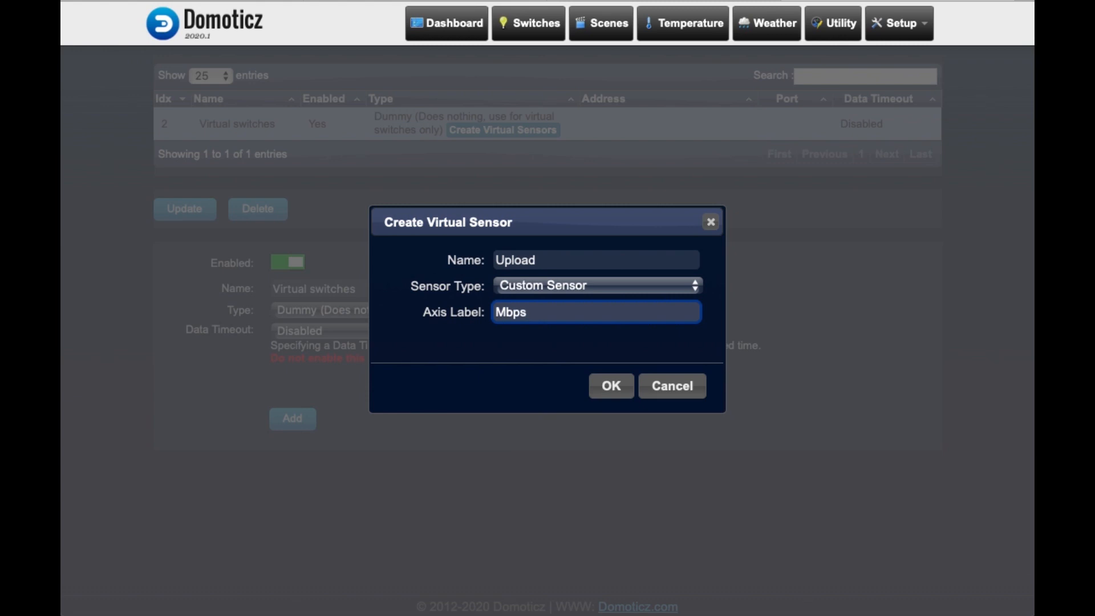
{"action": "left_click", "coordinate": [610, 385]}
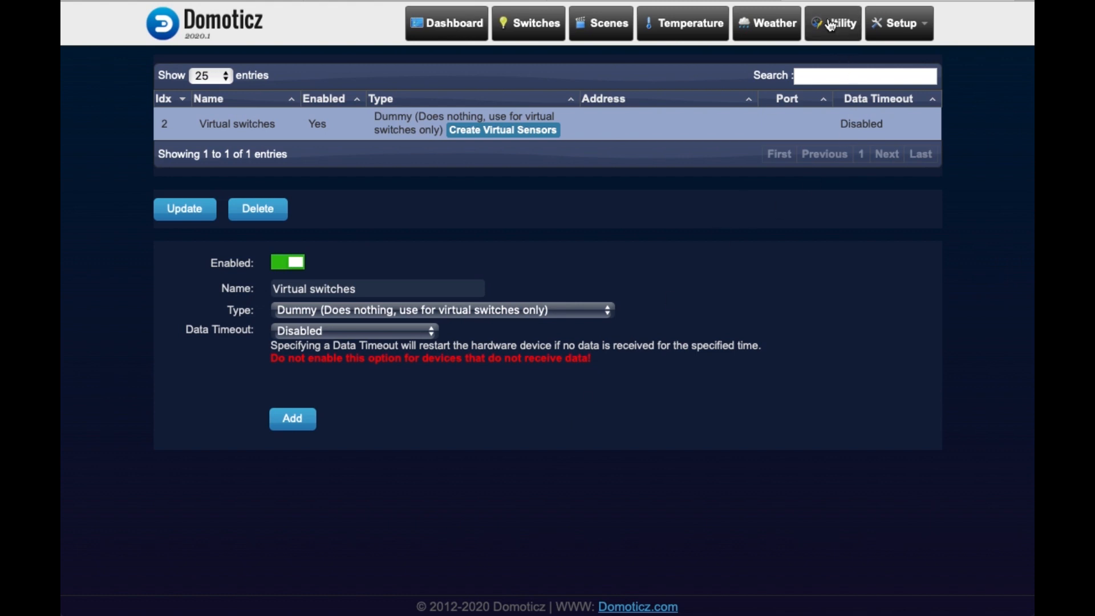
View the Latency, Download and Upload sensors on the Utility page and check Latency's idx
{"action": "left_click", "coordinate": [833, 23]}
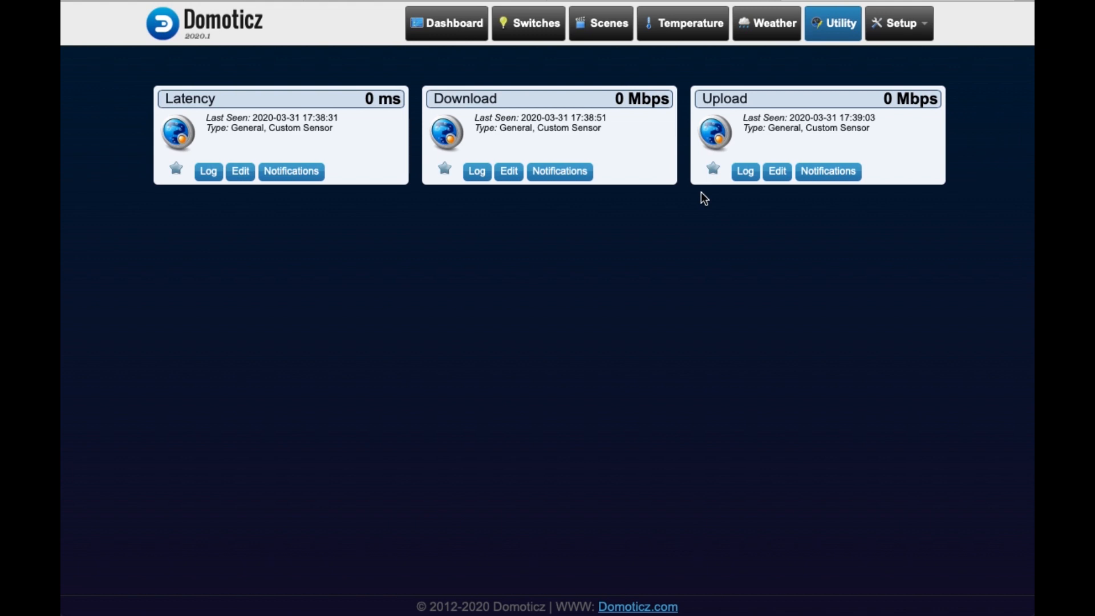
{"action": "mouse_move", "coordinate": [662, 229]}
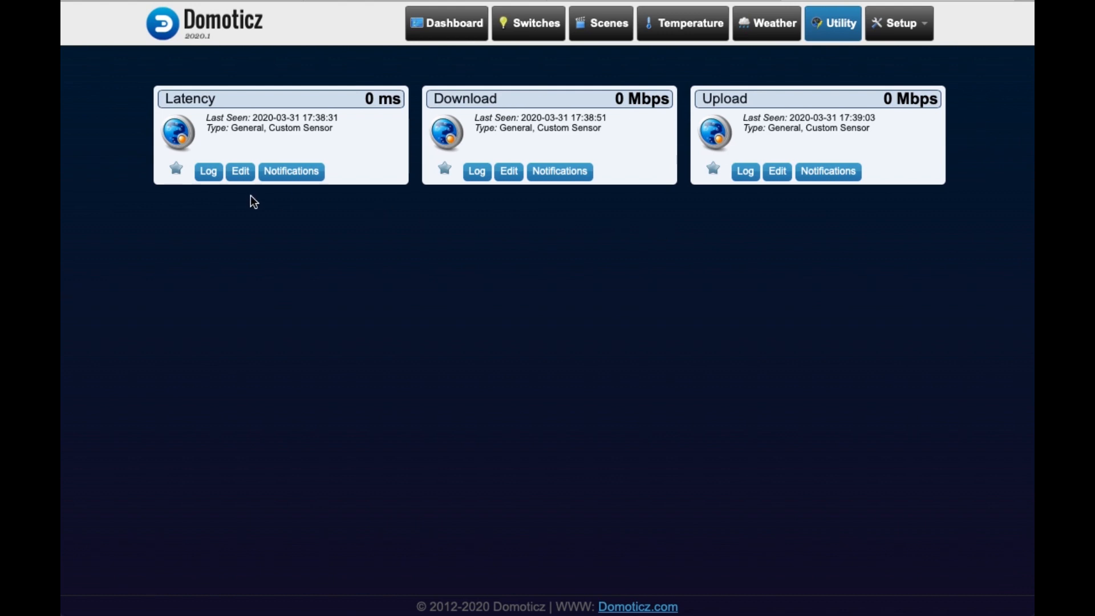
{"action": "left_click", "coordinate": [239, 171]}
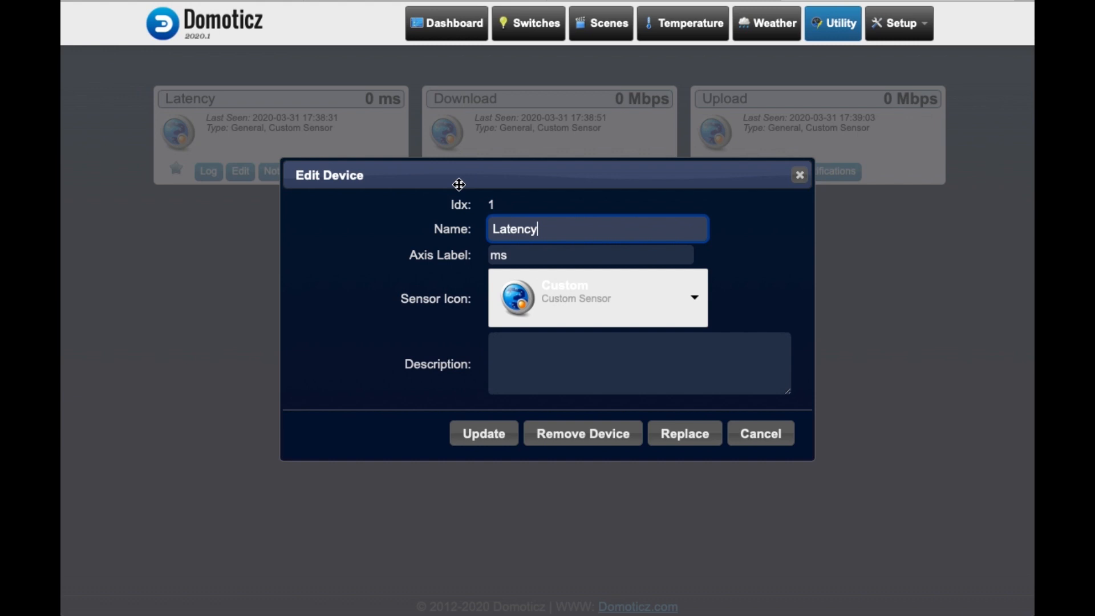
{"action": "mouse_move", "coordinate": [482, 222]}
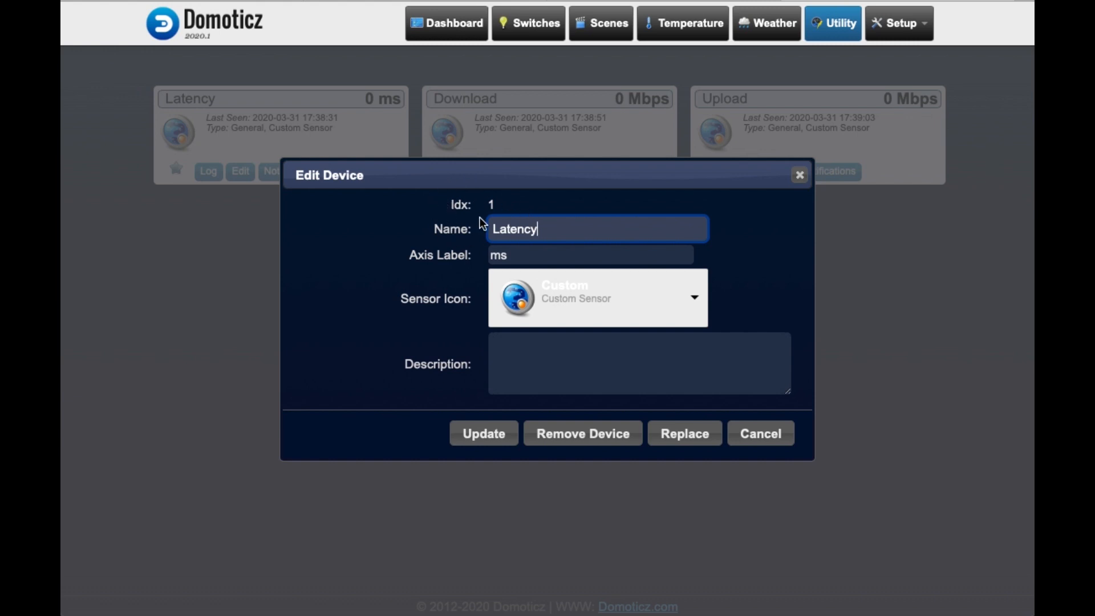
{"action": "left_click", "coordinate": [760, 433]}
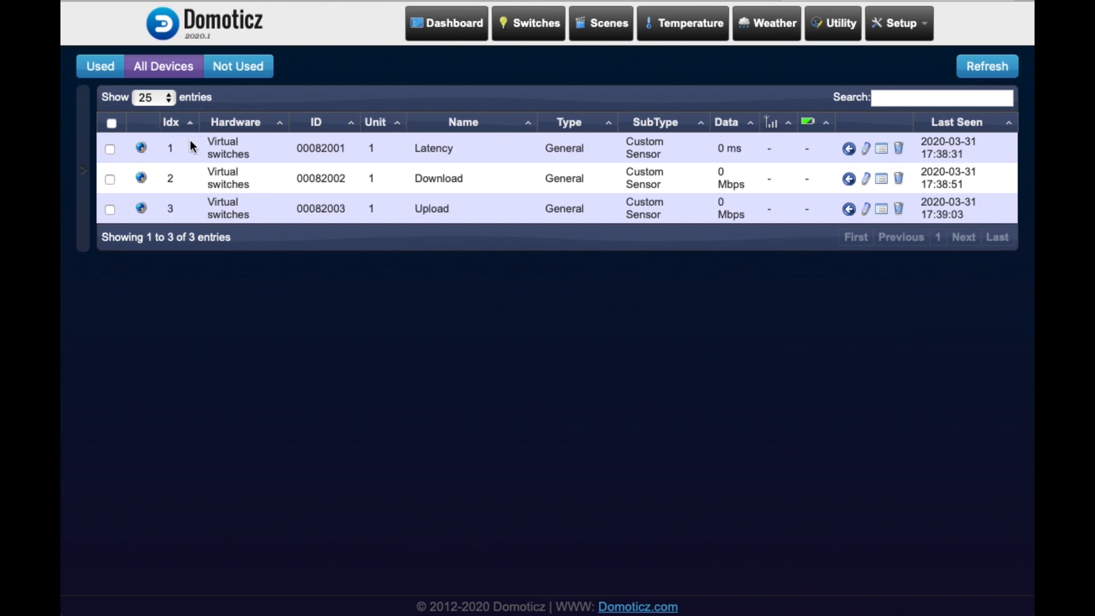
{"action": "mouse_move", "coordinate": [171, 145]}
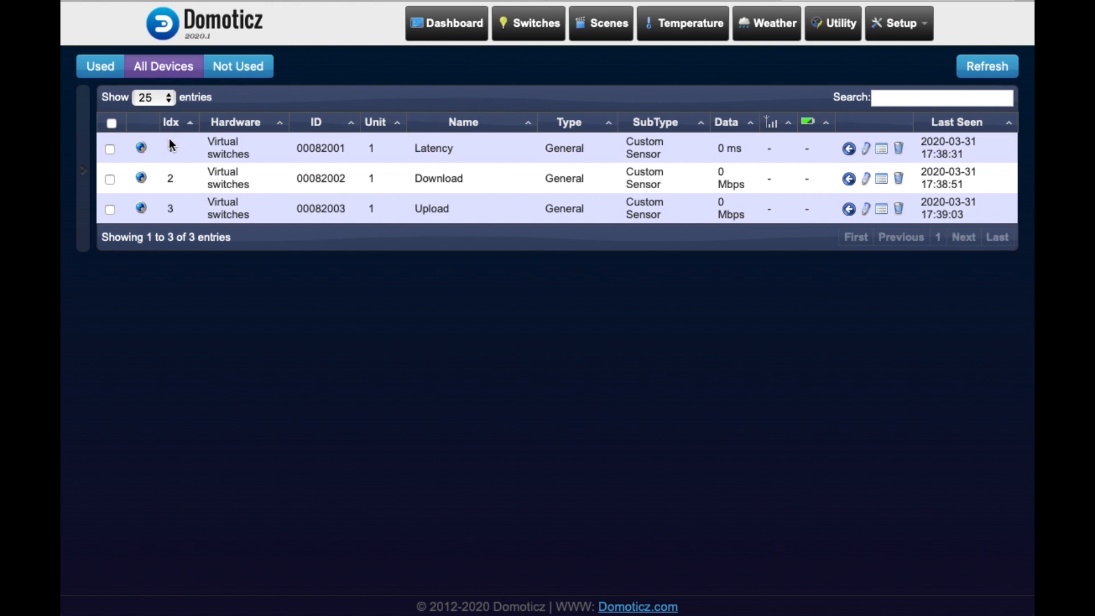
{"action": "mouse_move", "coordinate": [173, 173]}
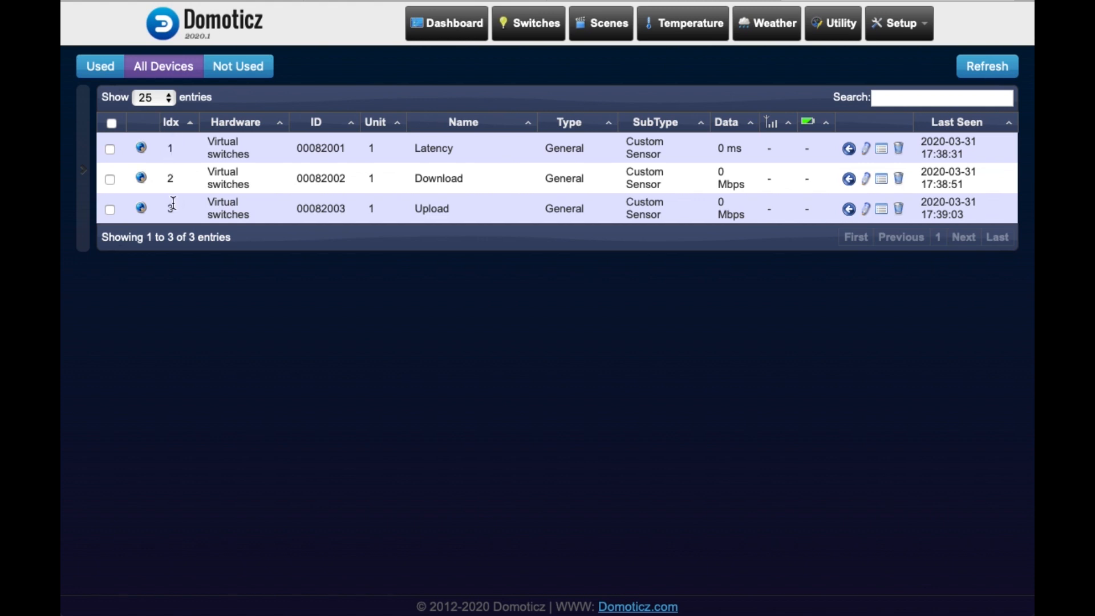
{"action": "mouse_move", "coordinate": [227, 144]}
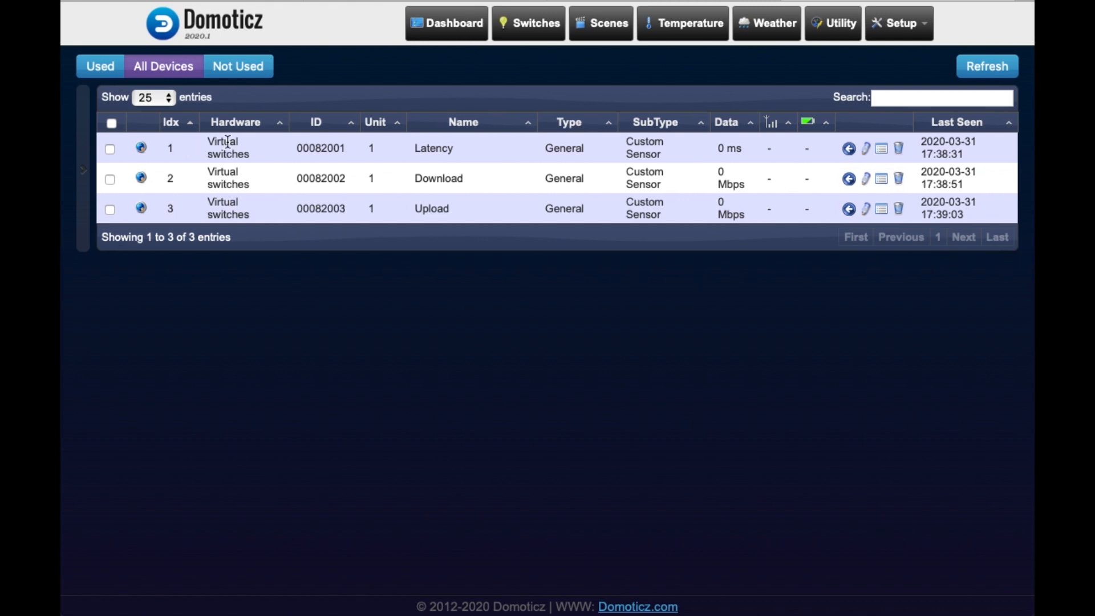
{"action": "mouse_move", "coordinate": [471, 179]}
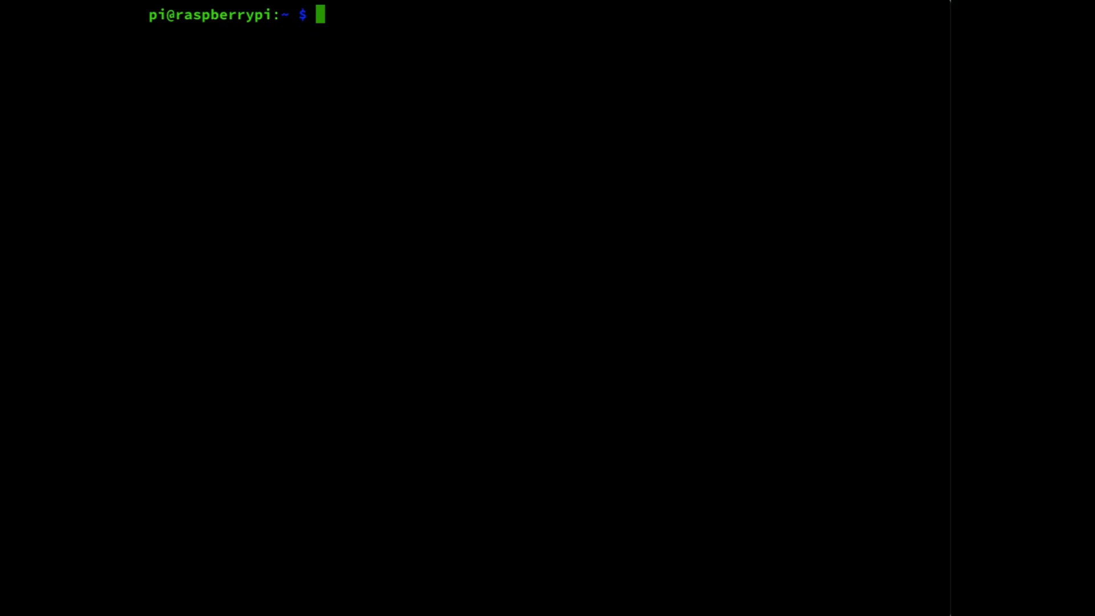
Start 'sudo nano st2domo.sh' to create the script with administrator rights
{"action": "type", "text": "sudo nan"}
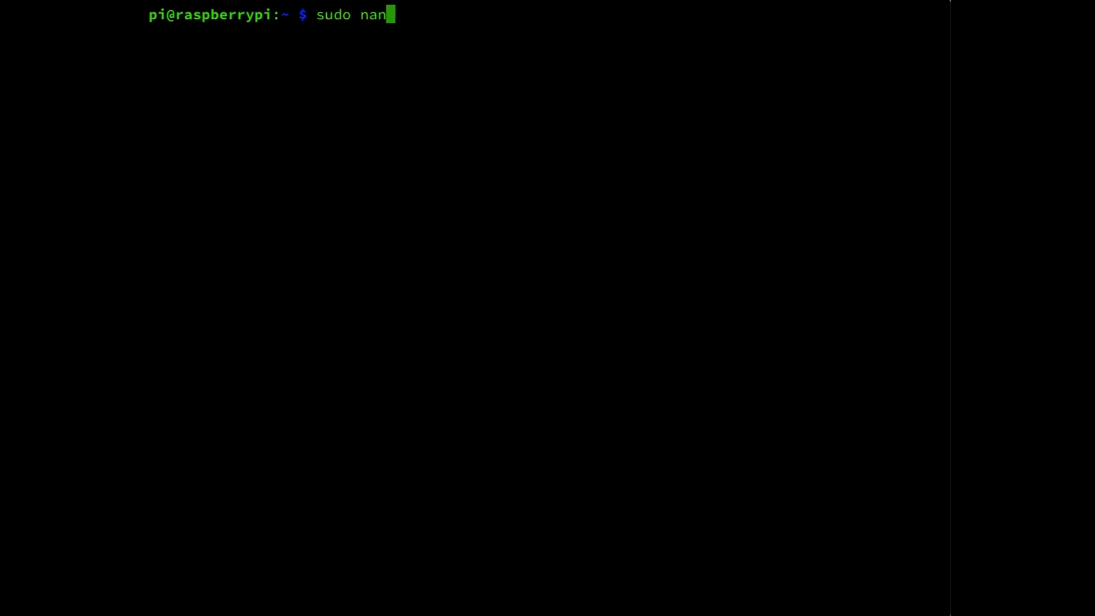
{"action": "type", "text": "o"}
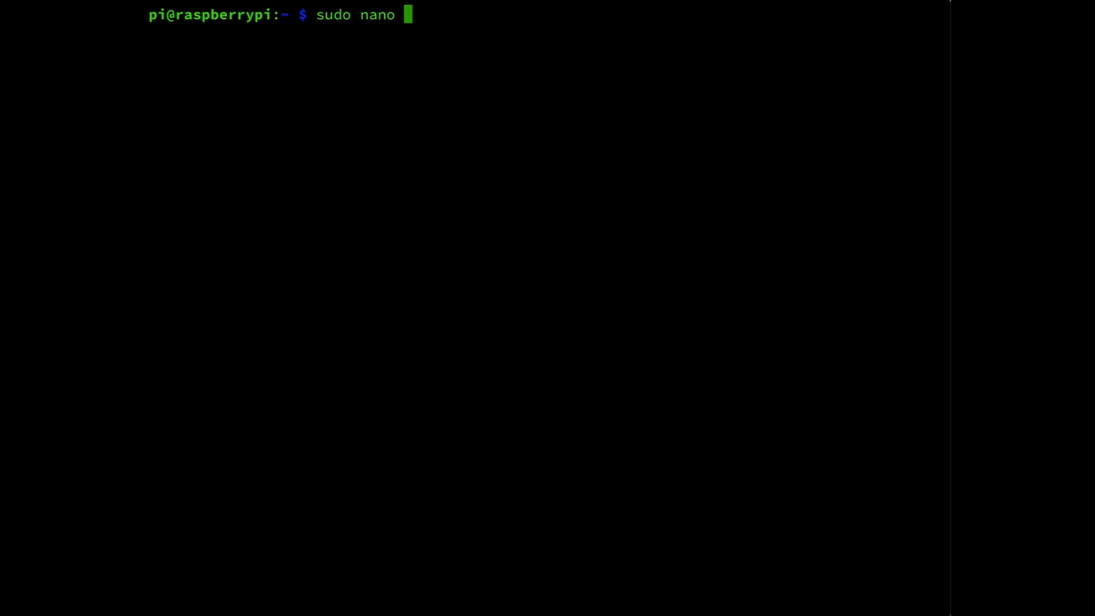
{"action": "type", "text": "st2"}
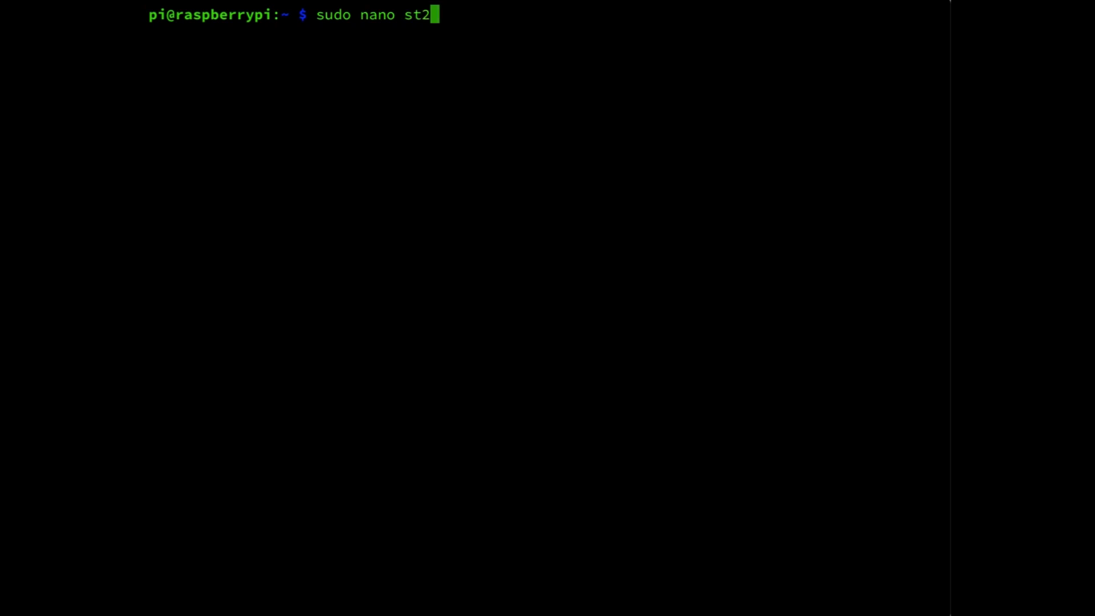
{"action": "type", "text": "domo."}
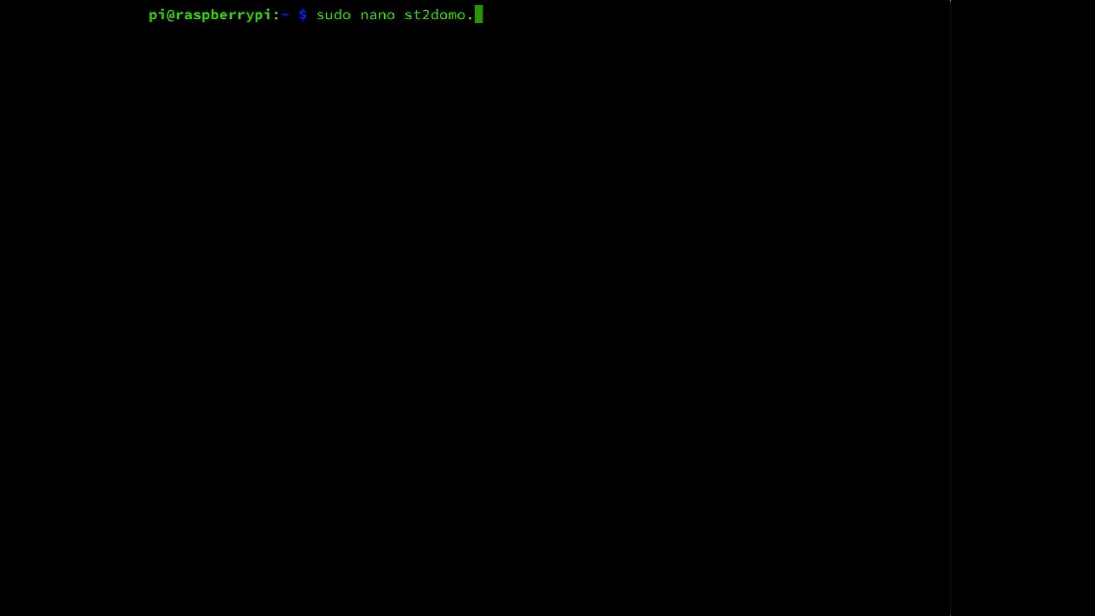
{"action": "type", "text": "sh"}
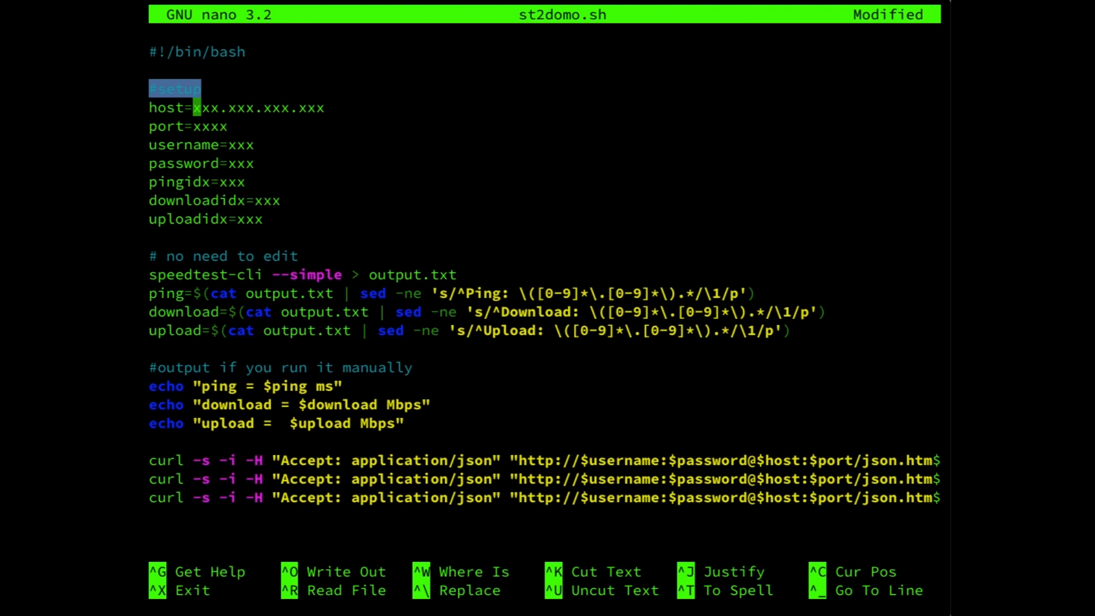
Set the script's host to 192.168.127.50, removing the xxx placeholder
{"action": "type", "text": "192"}
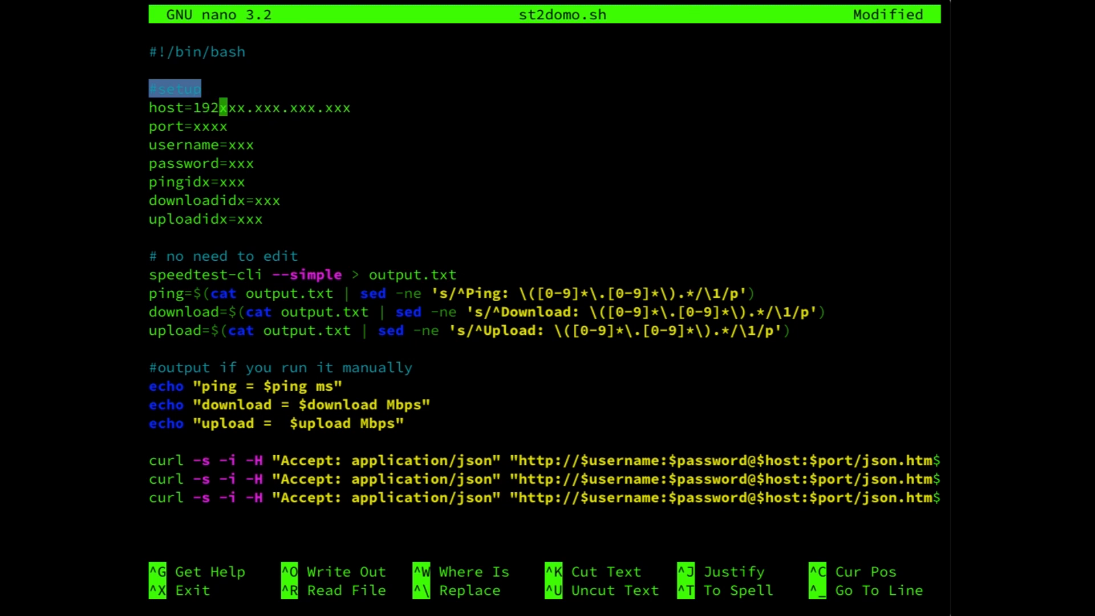
{"action": "type", "text": ".18"}
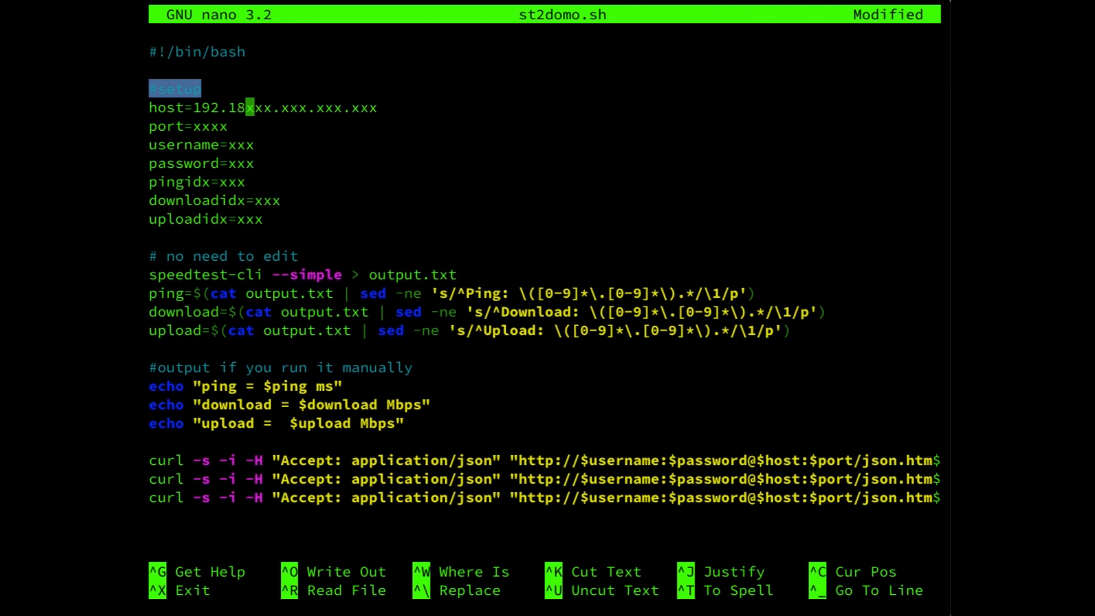
{"action": "key", "text": "Backspace"}
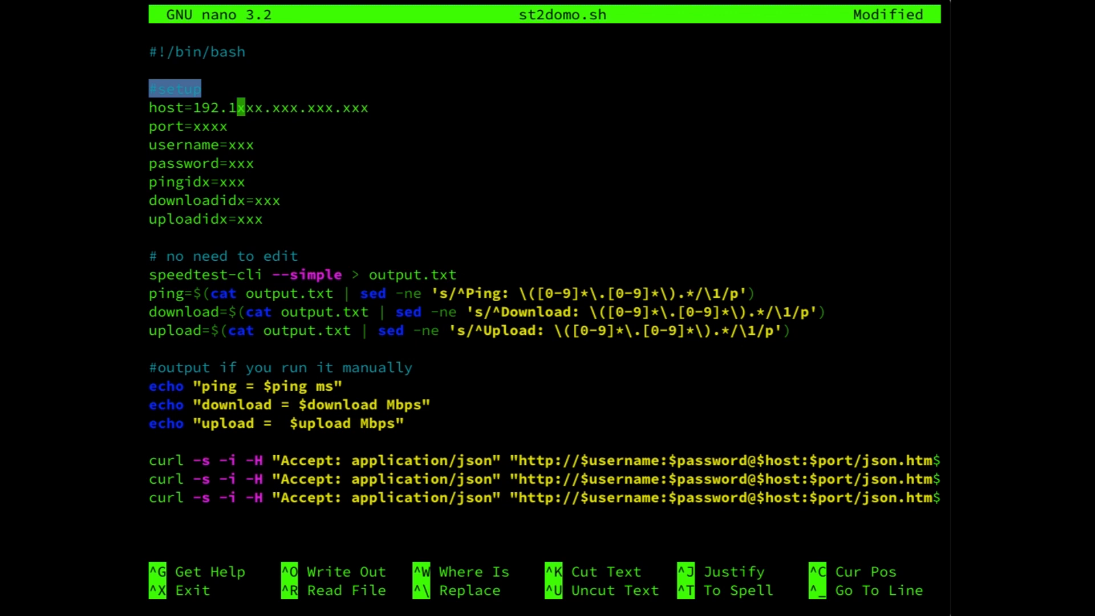
{"action": "type", "text": "68"}
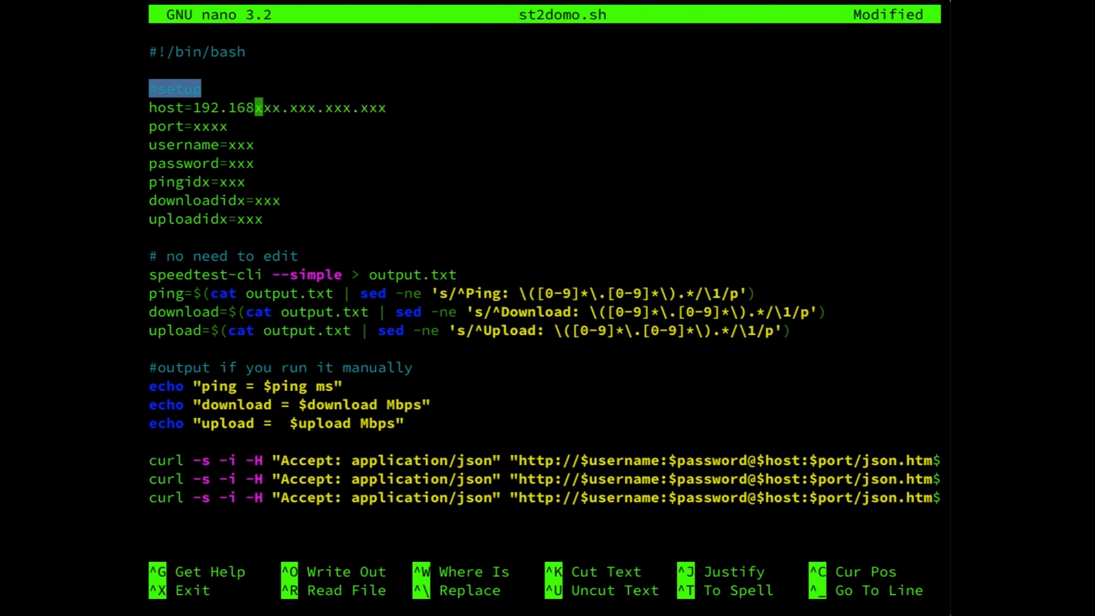
{"action": "type", "text": "127."}
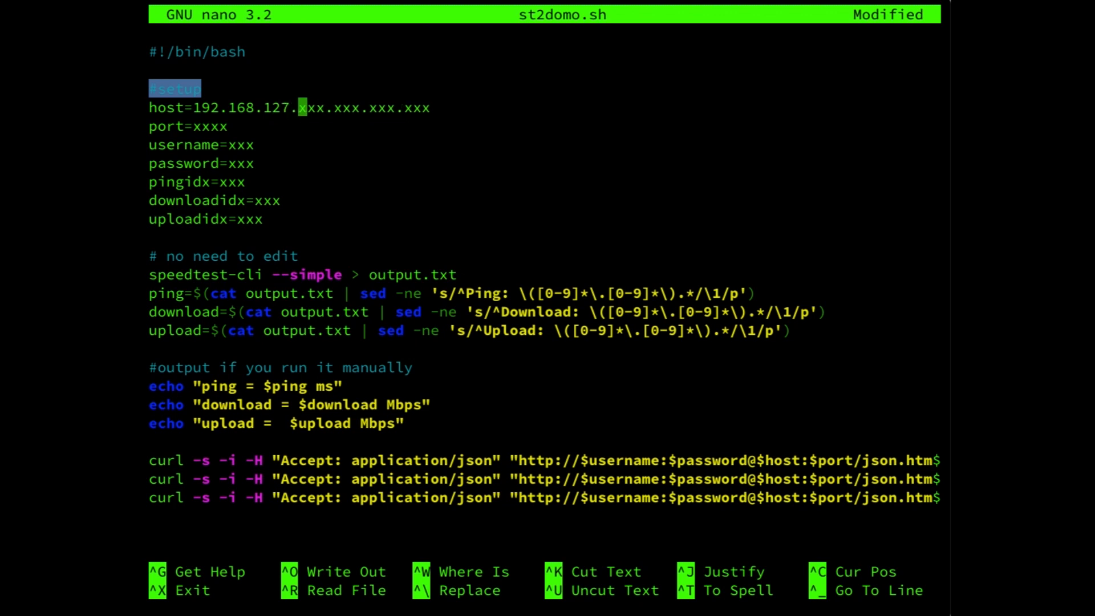
{"action": "type", "text": "50"}
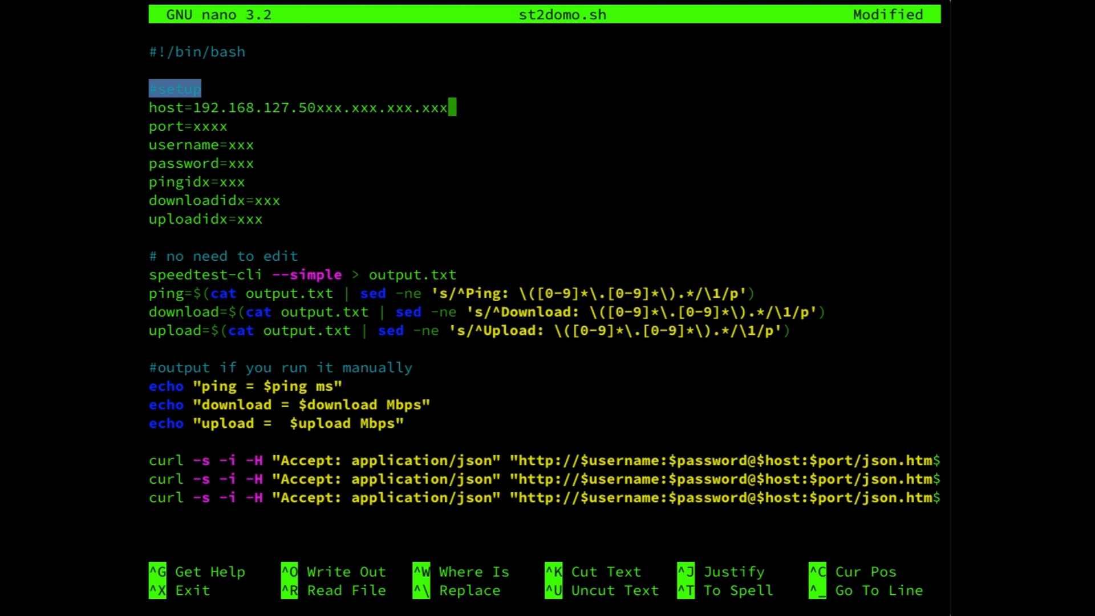
{"action": "key", "text": "BackSpace"}
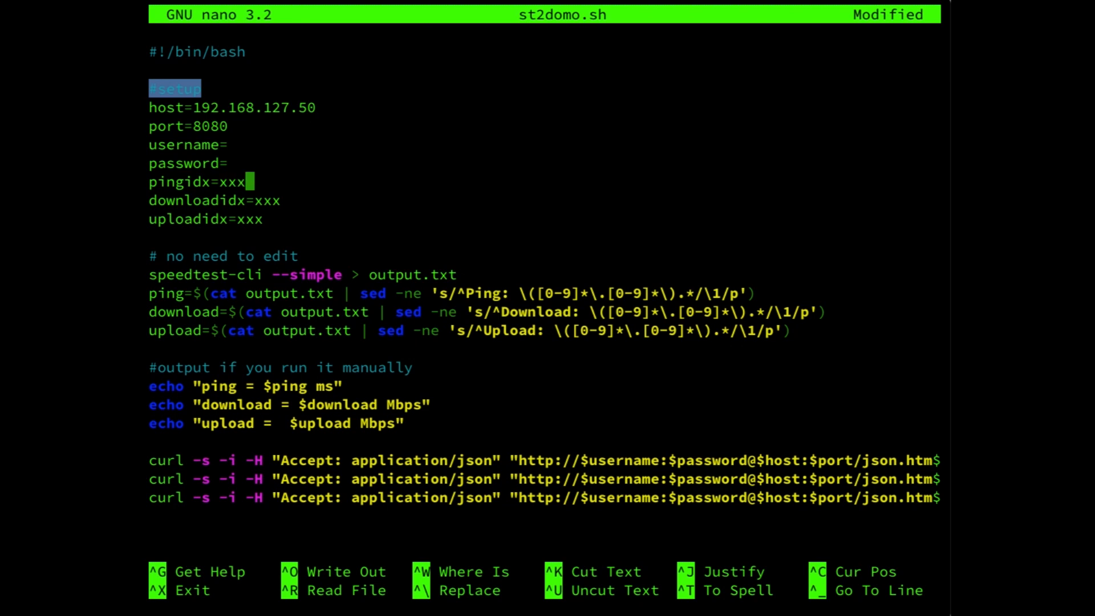
Fill in ping idx 1 and download idx 2, then begin exiting nano
{"action": "key", "text": "BackSpace"}
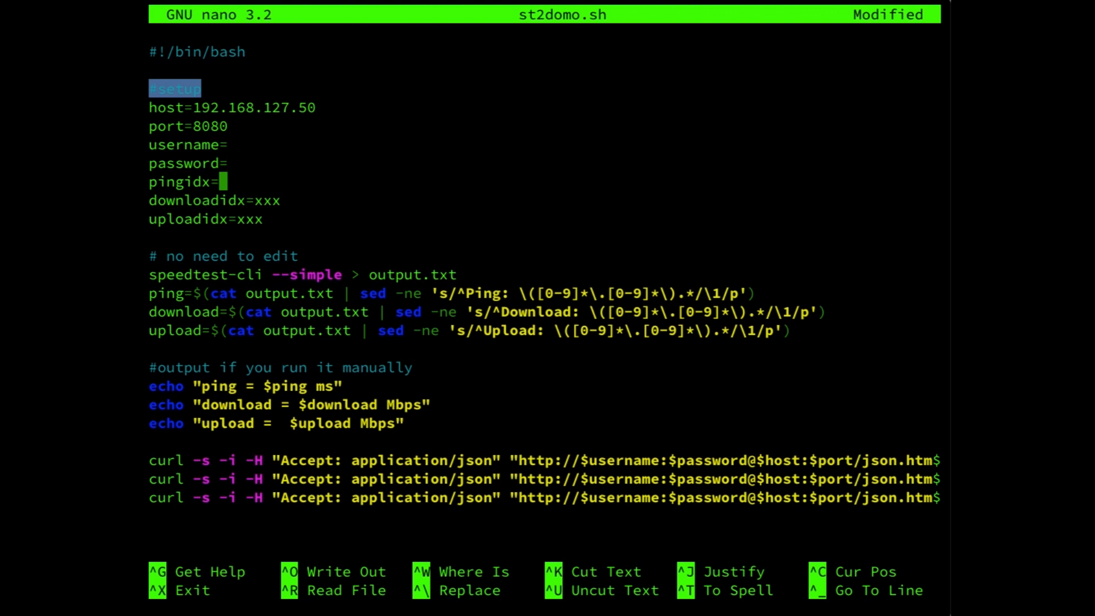
{"action": "type", "text": "1"}
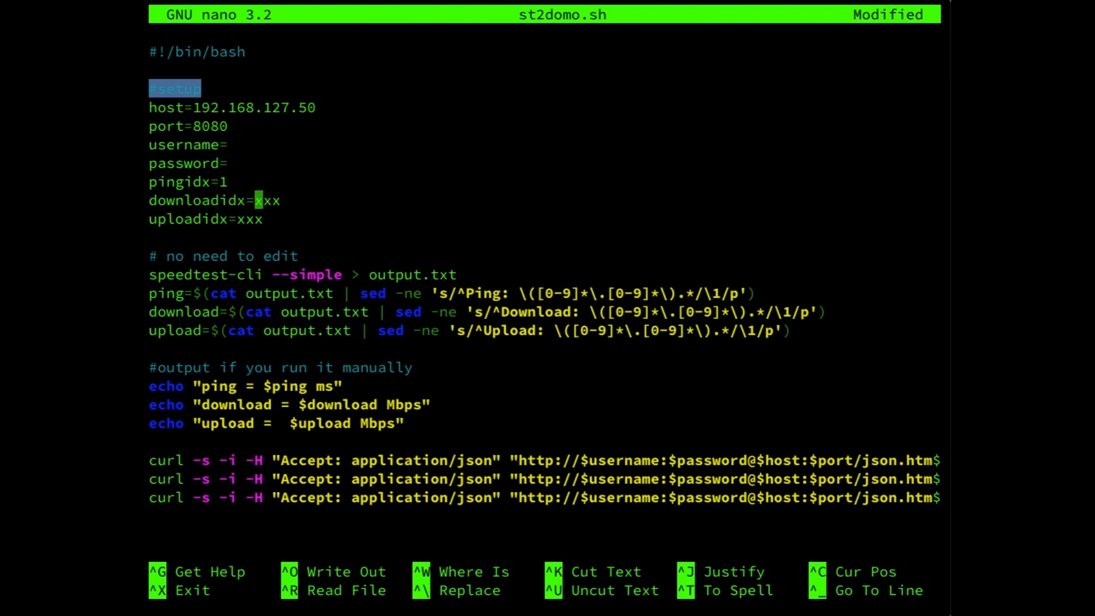
{"action": "type", "text": "2"}
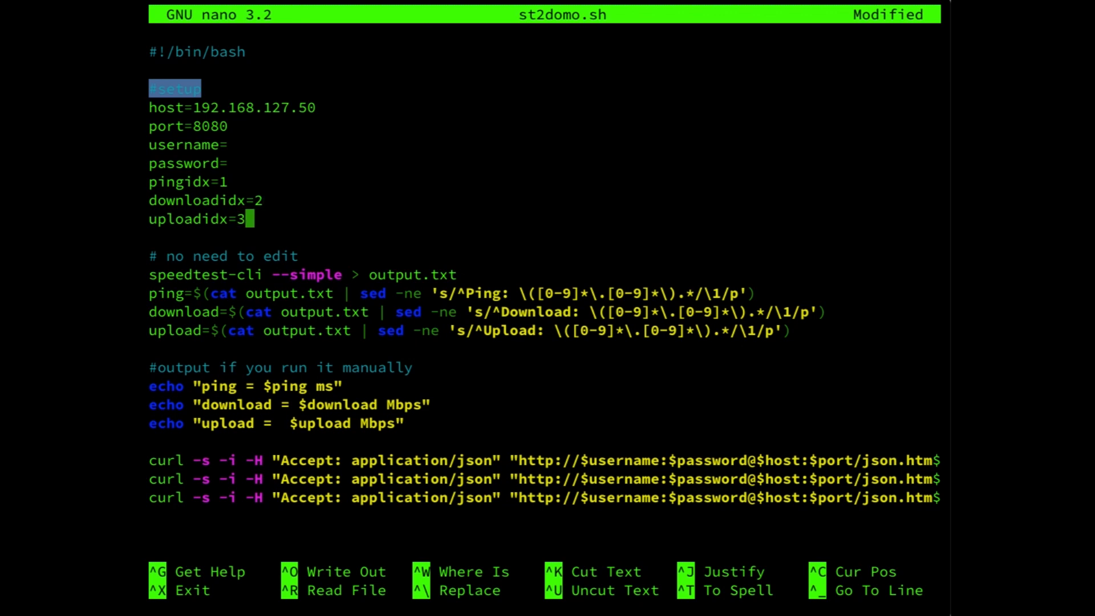
{"action": "key", "text": "ctrl+x"}
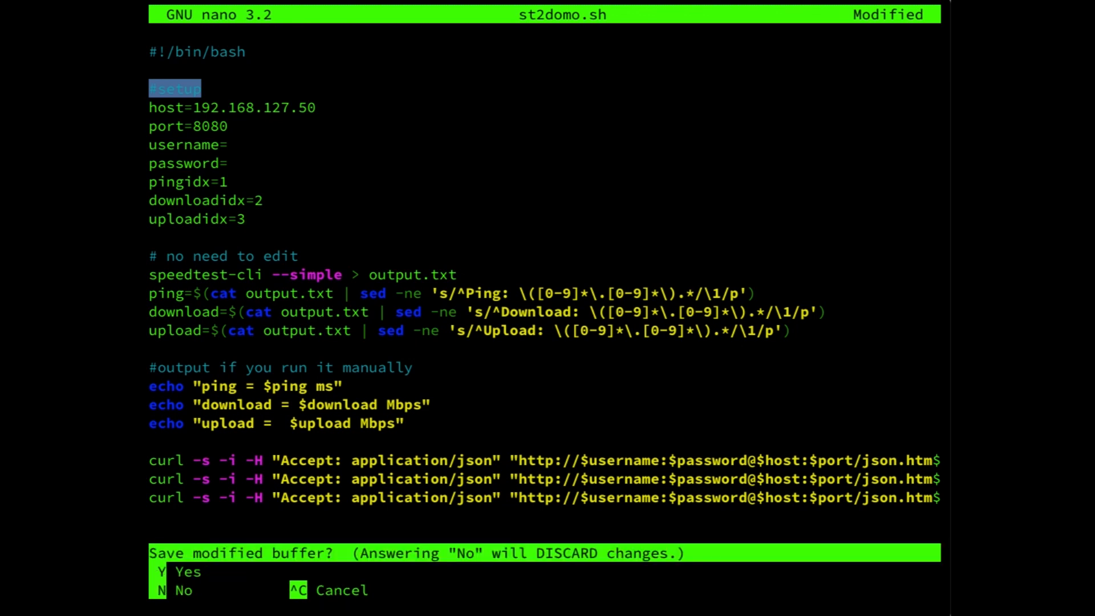
Confirm saving the modified st2domo.sh and leave nano
{"action": "key", "text": "y"}
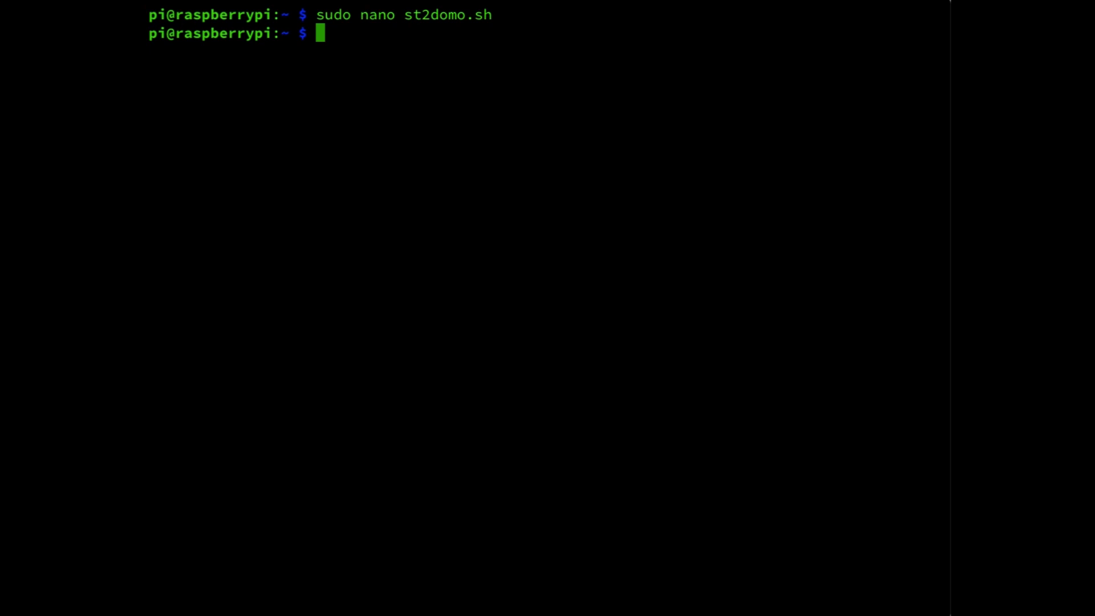
Make st2domo.sh executable with 'sudo chmod +x st2domo.sh'
{"action": "type", "text": "sudo"}
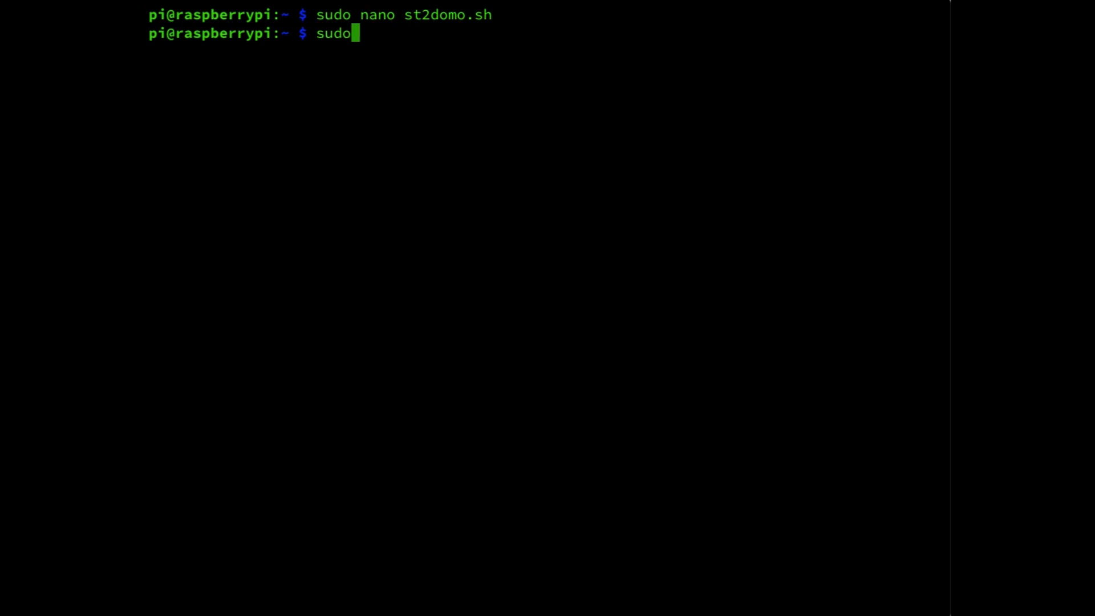
{"action": "type", "text": "chmo"}
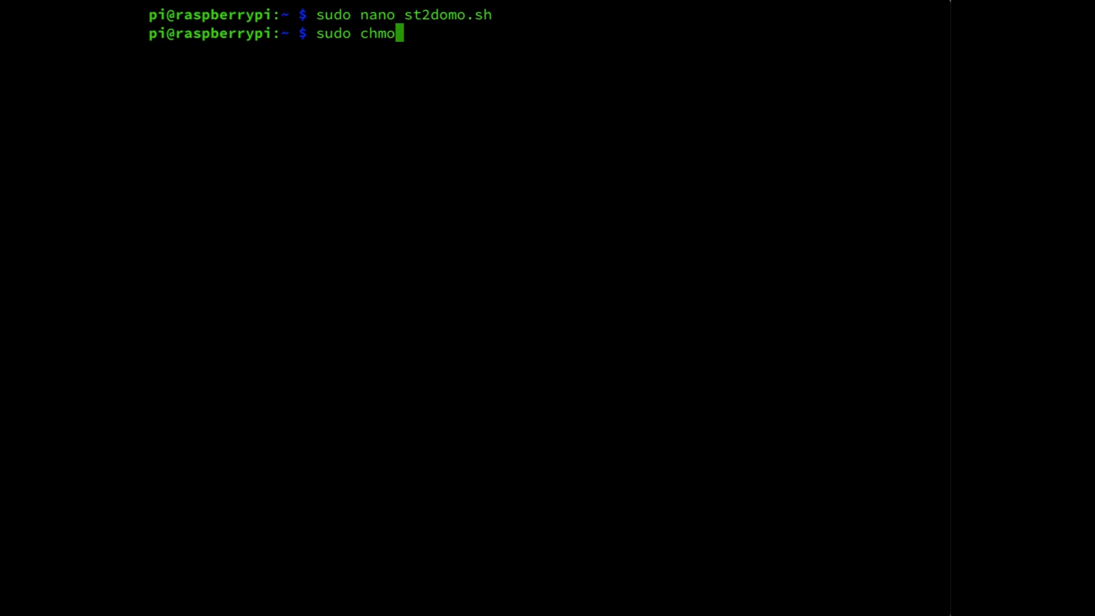
{"action": "type", "text": "d"}
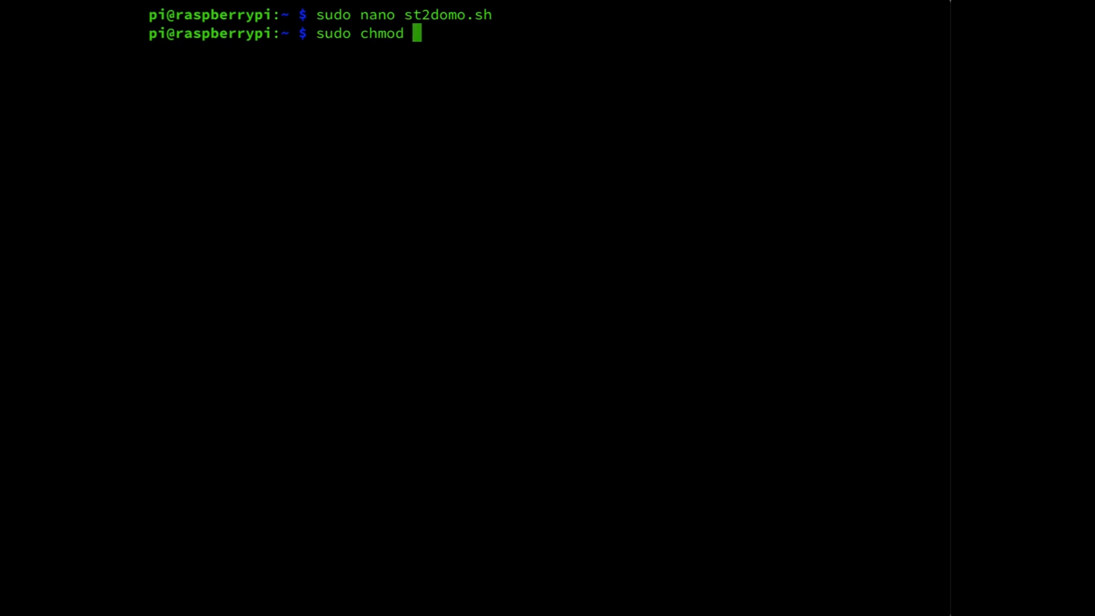
{"action": "type", "text": "+x"}
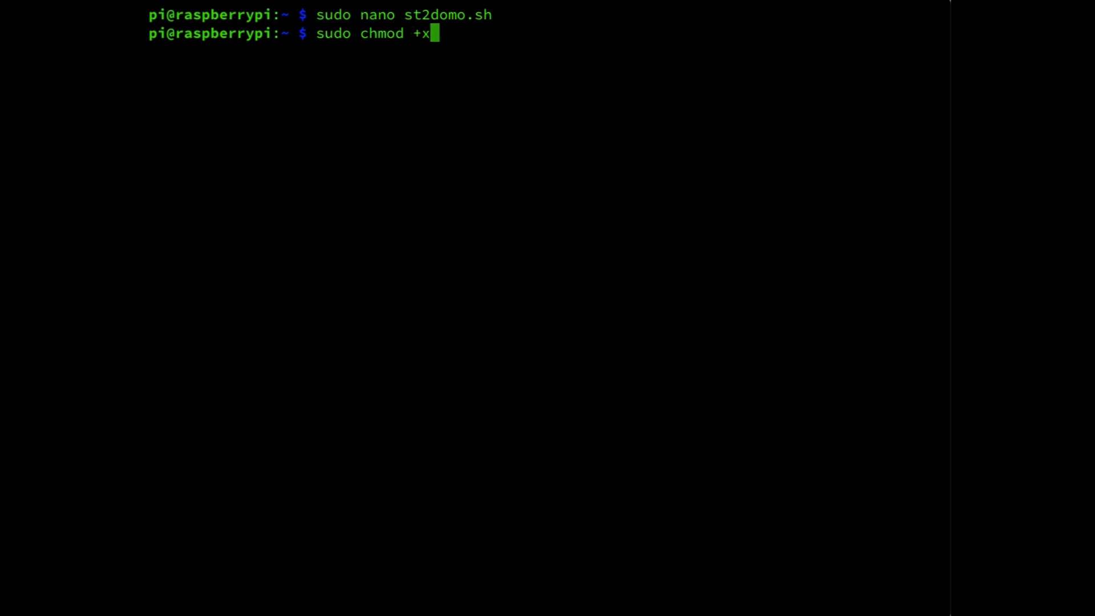
{"action": "type", "text": "st"}
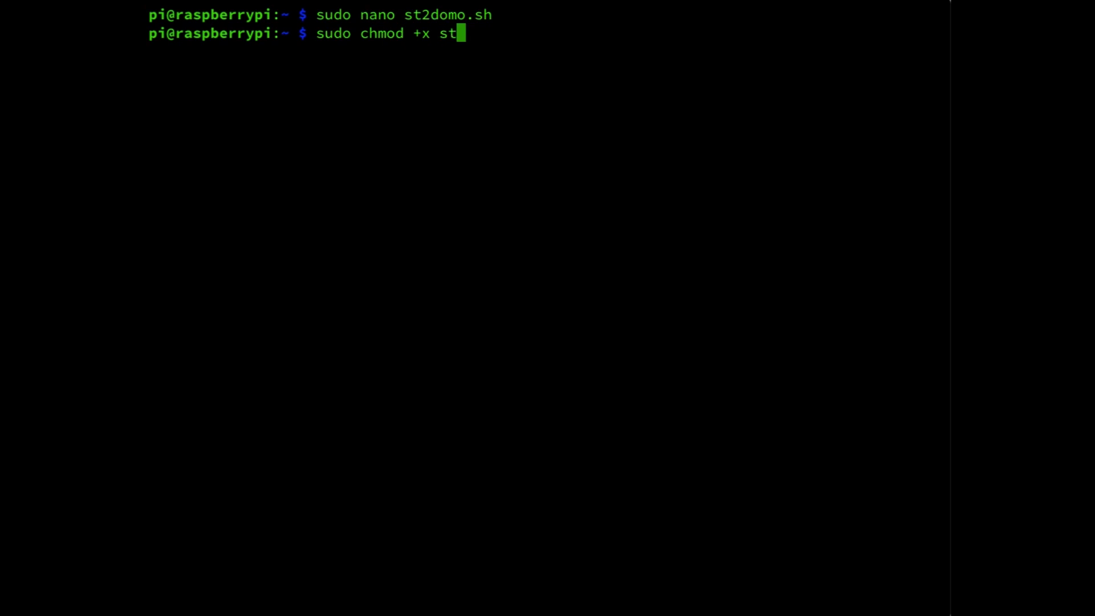
{"action": "type", "text": "2domo"}
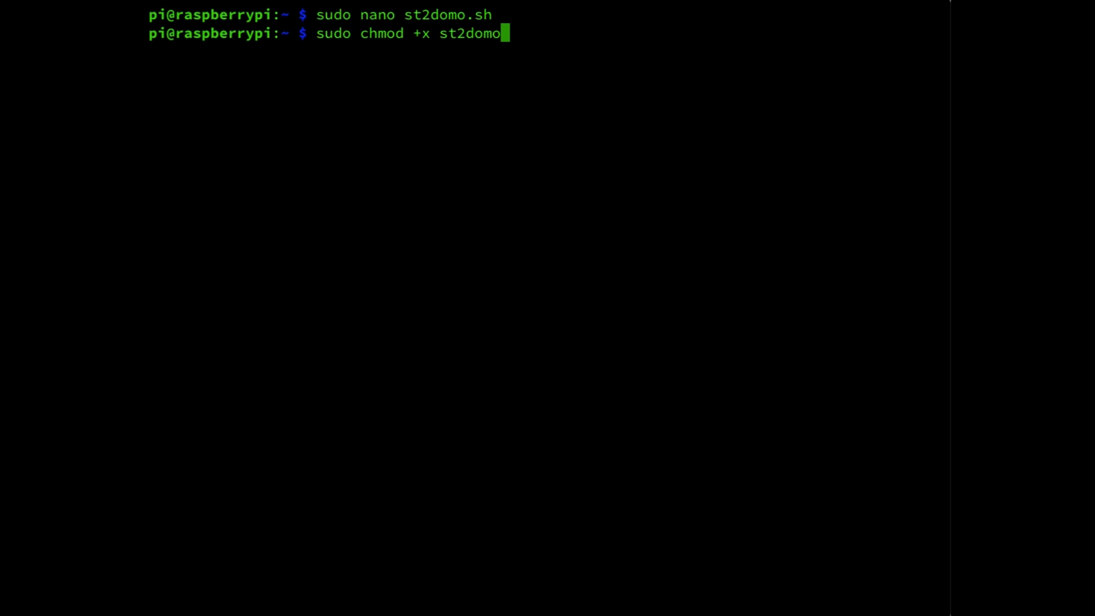
{"action": "type", "text": ".sh"}
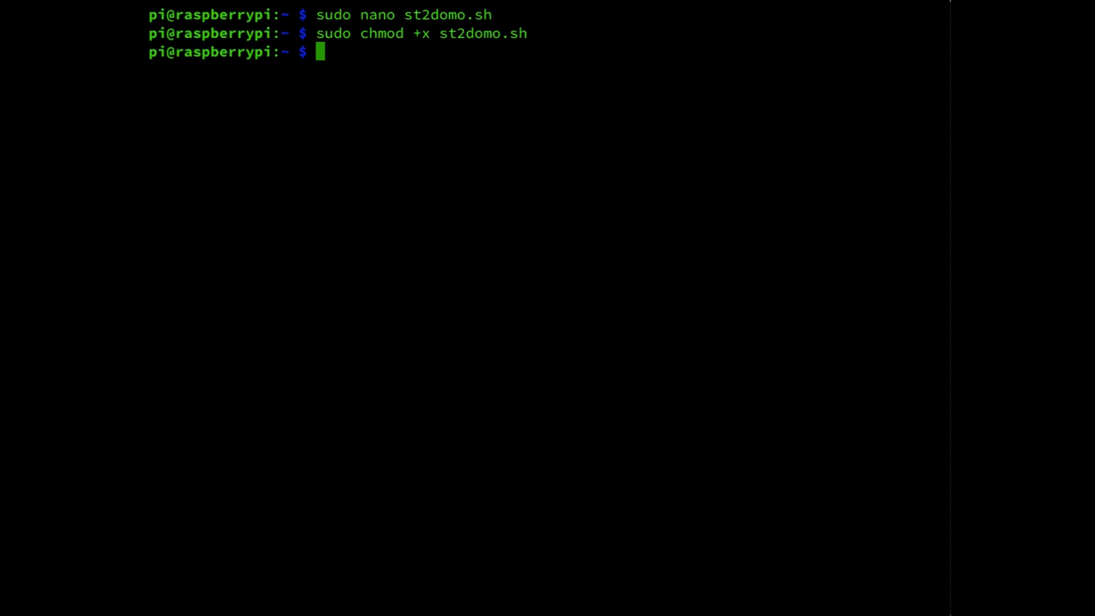
{"action": "type", "text": "./"}
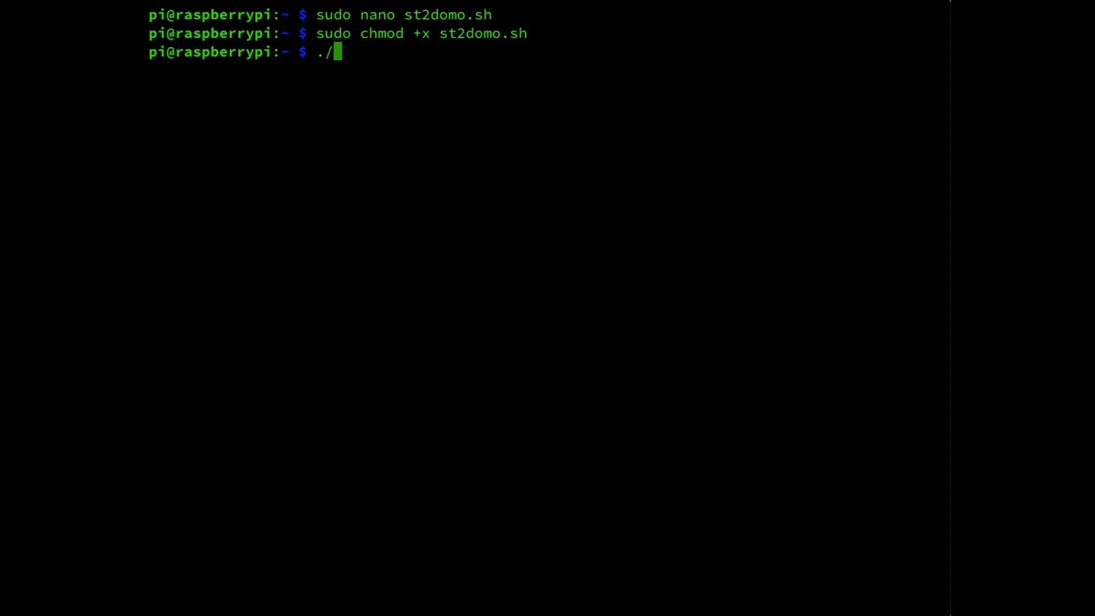
Run the script manually as './st2domo.sh'
{"action": "type", "text": "st2domo"}
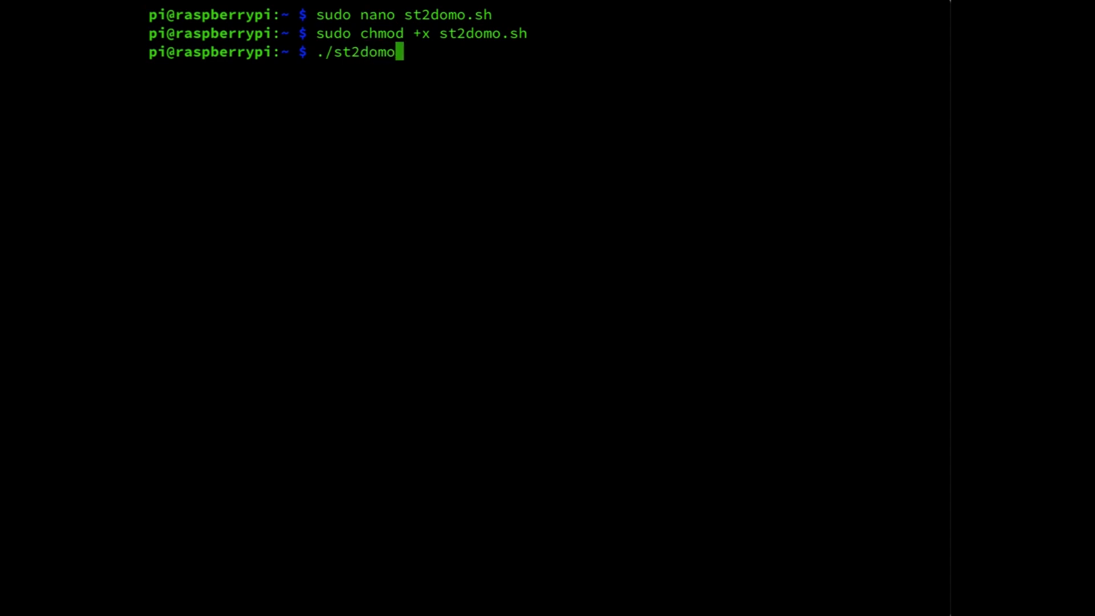
{"action": "type", "text": ".sh"}
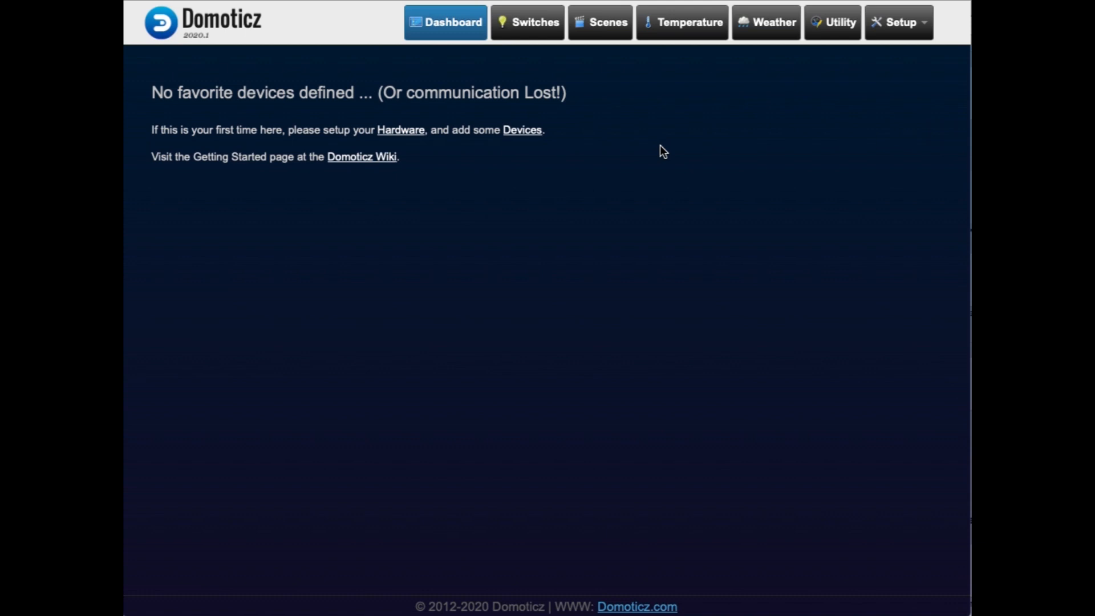
Show the Utility sensors reading 20.695 ms latency, 14.02 Mbps down, 2.84 Mbps up
{"action": "left_click", "coordinate": [832, 22]}
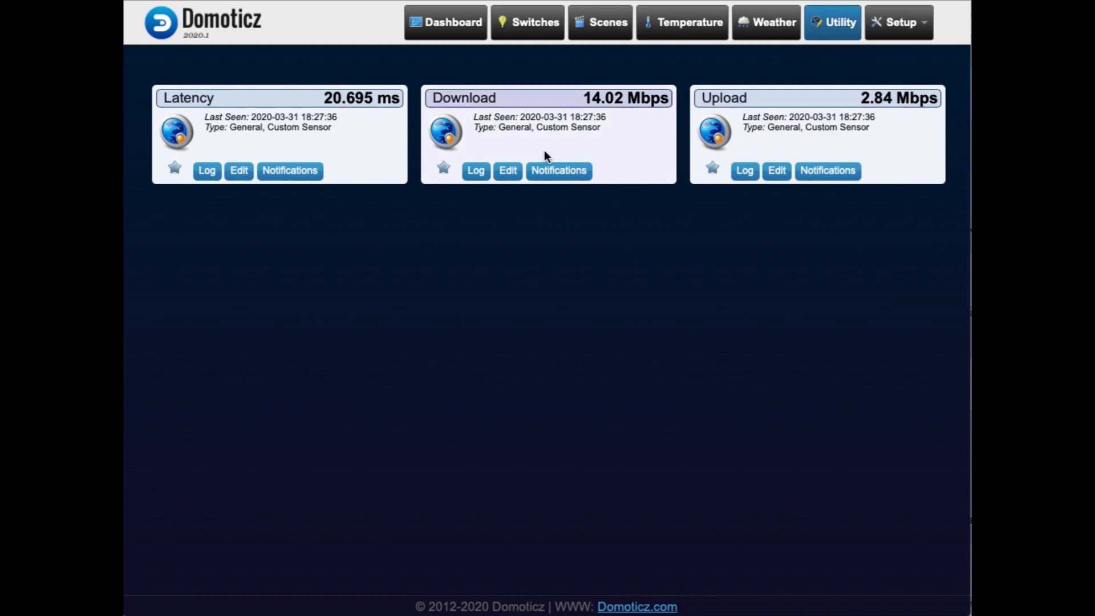
{"action": "left_click", "coordinate": [207, 170]}
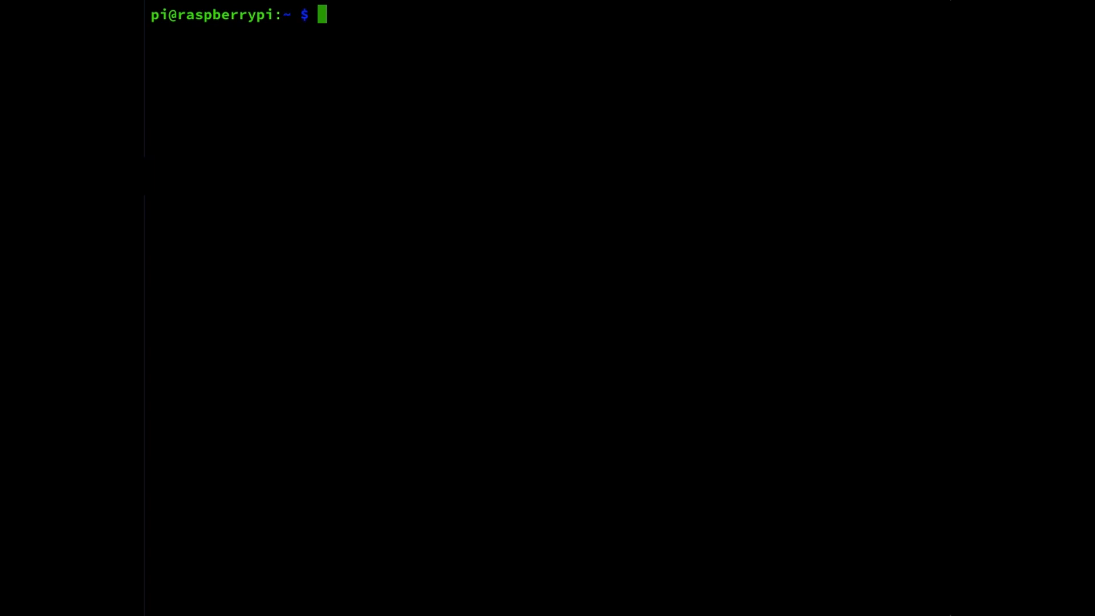
Run sudo crontab -e to edit the root crontab in nano
{"action": "type", "text": "sudo"}
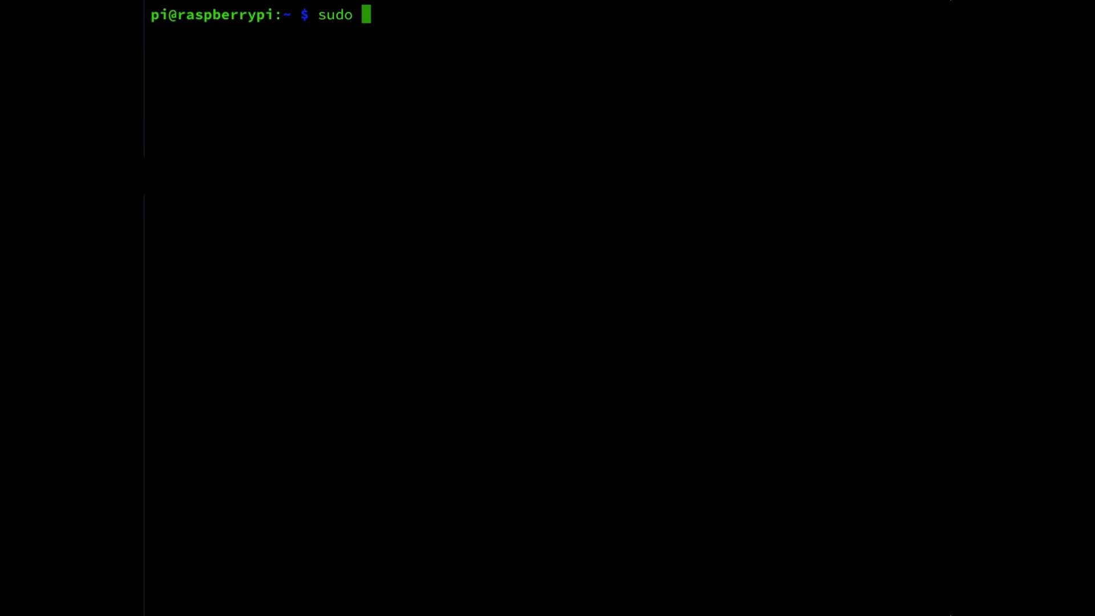
{"action": "type", "text": "cron"}
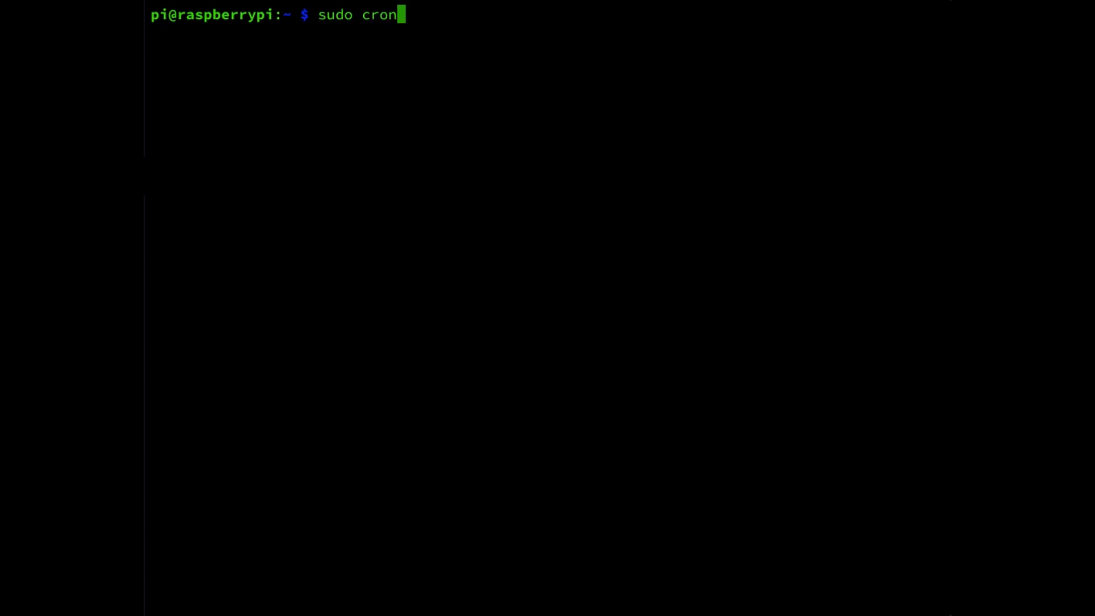
{"action": "type", "text": "tab -"}
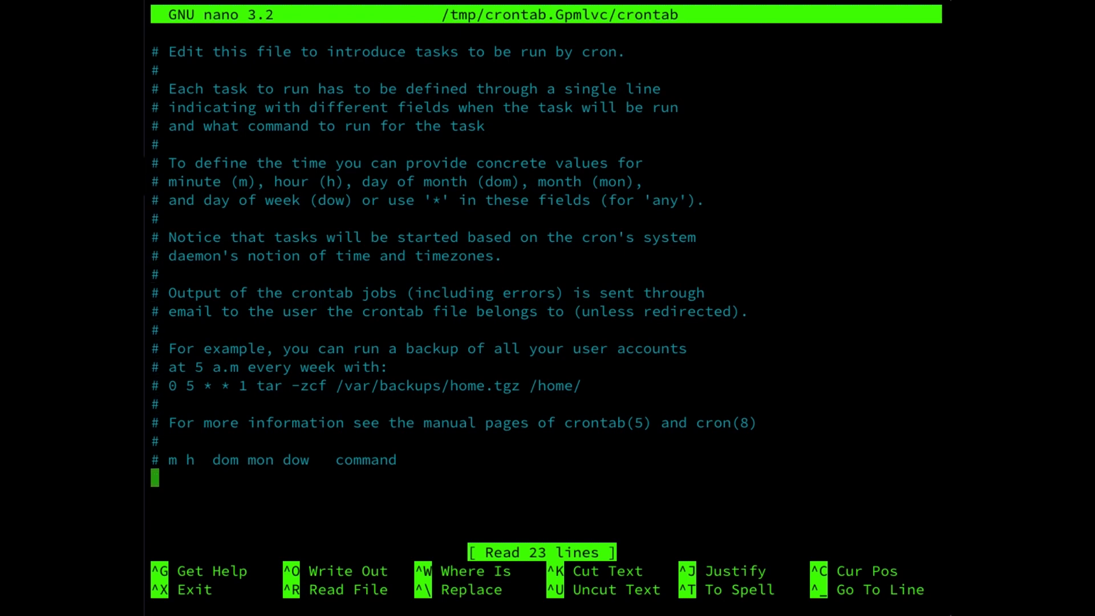
{"action": "type", "text": "@"}
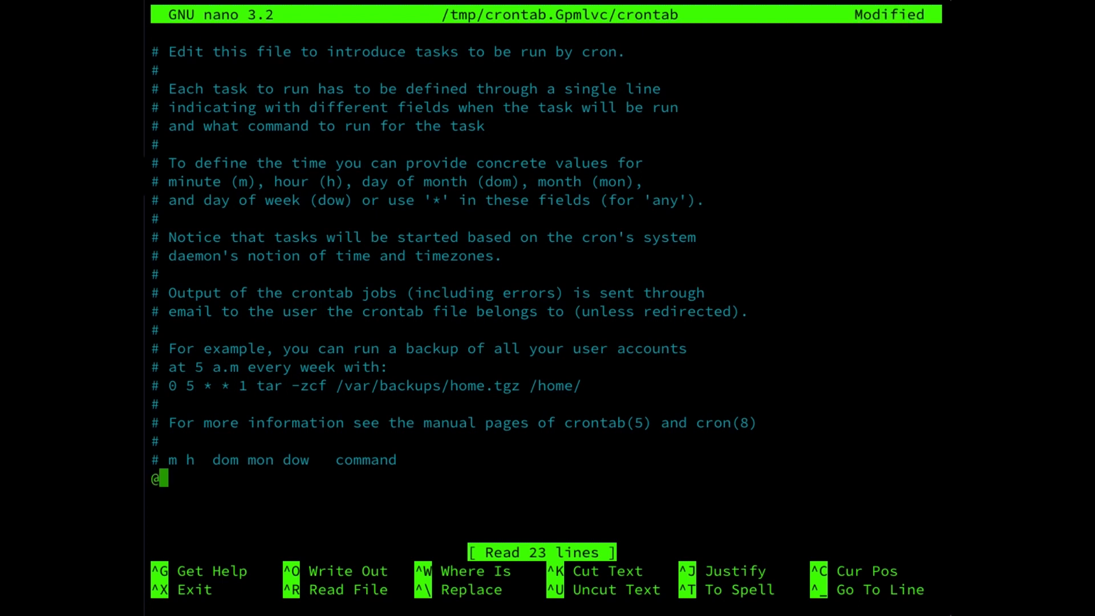
{"action": "type", "text": "hourly"}
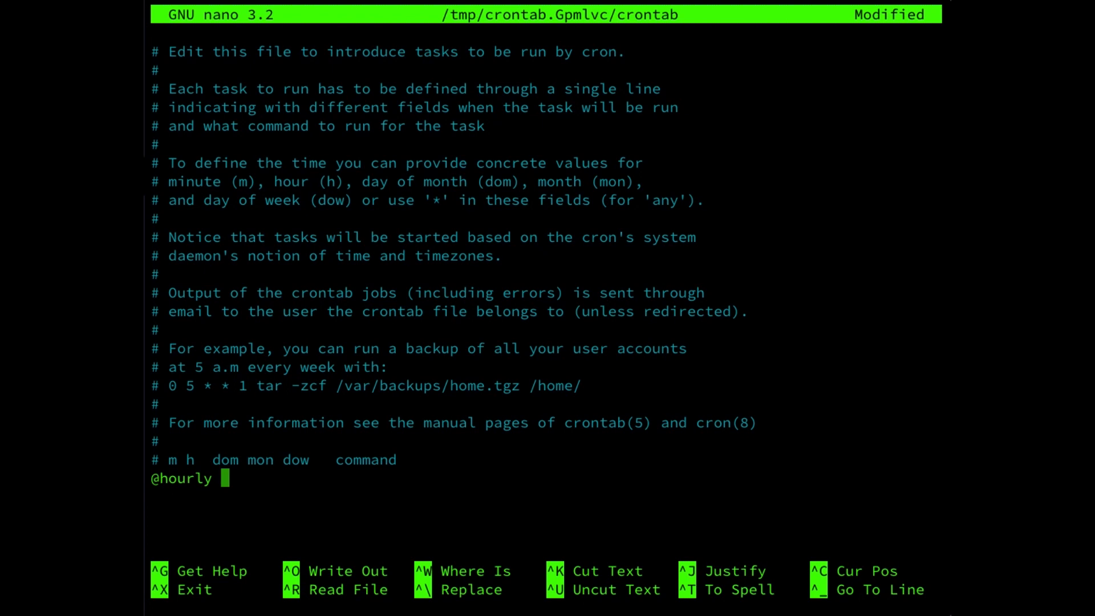
{"action": "type", "text": "/"}
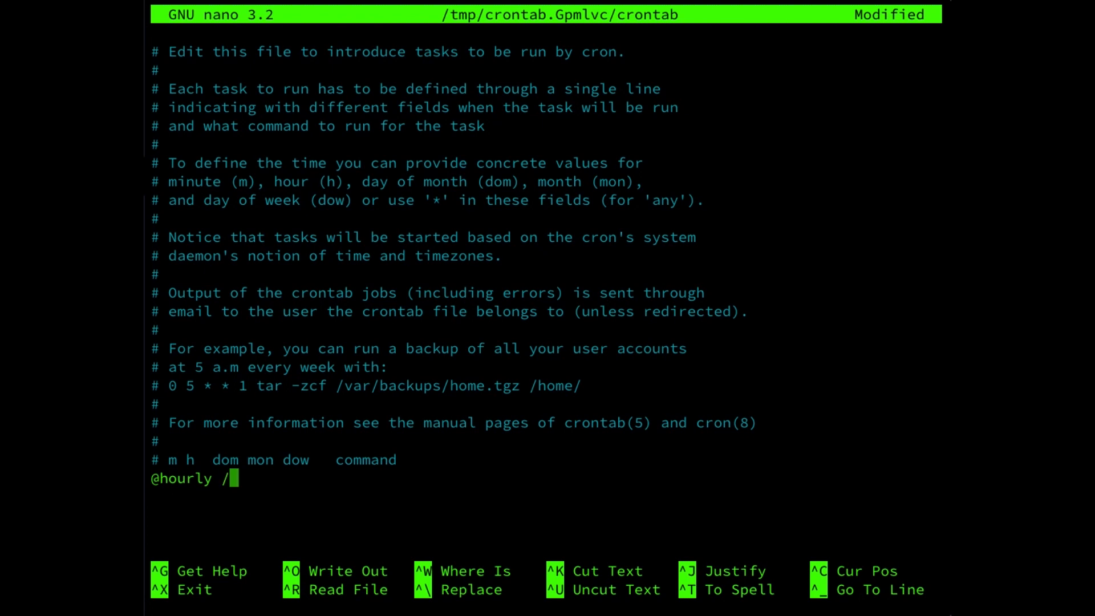
{"action": "type", "text": "home"}
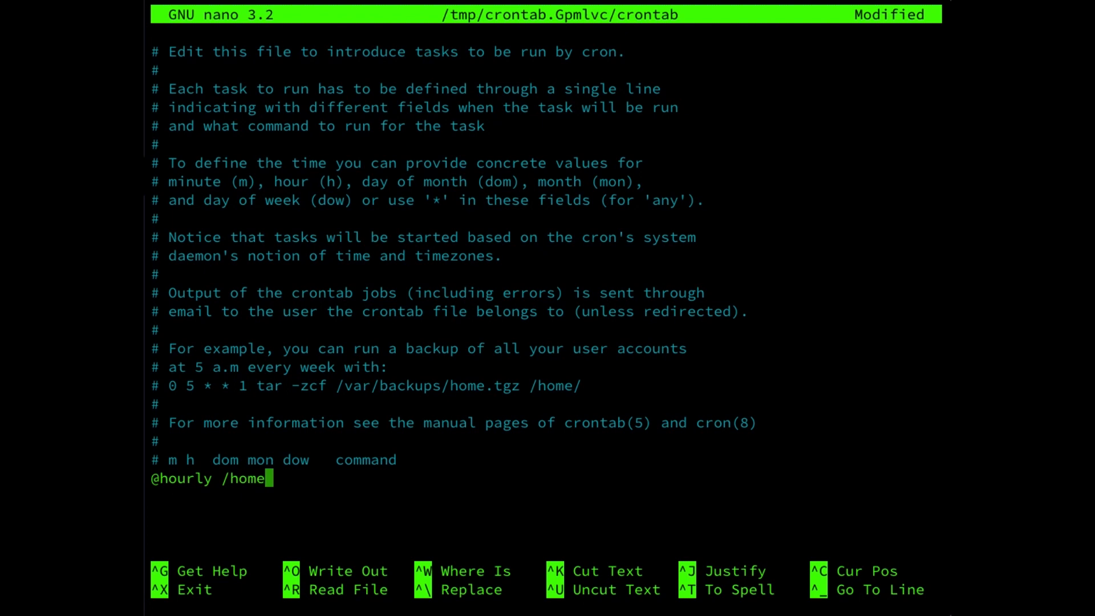
{"action": "type", "text": "/pi"}
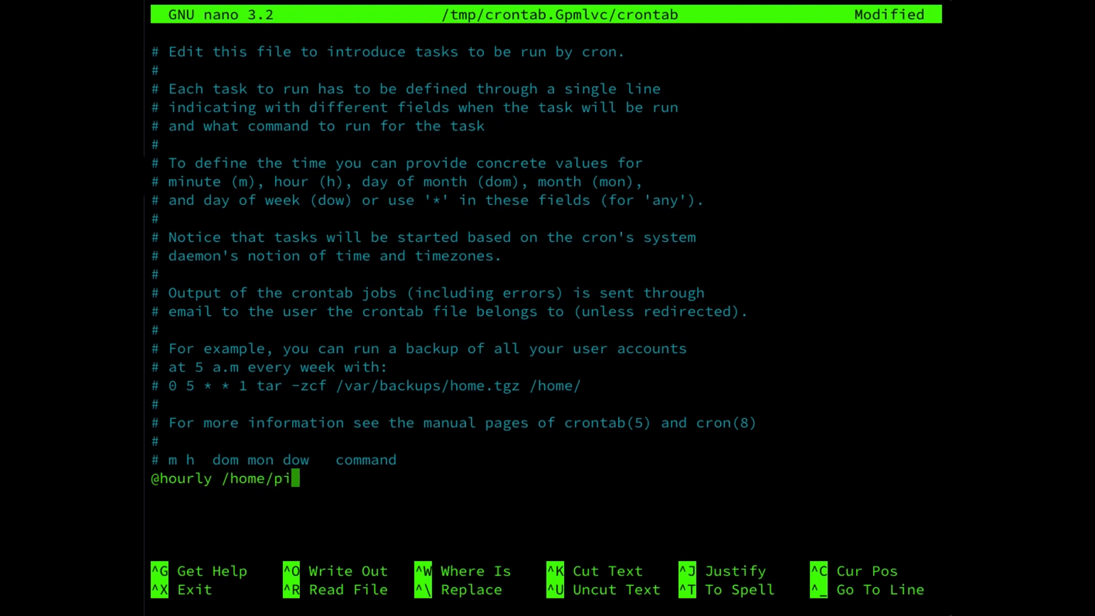
{"action": "type", "text": "/st"}
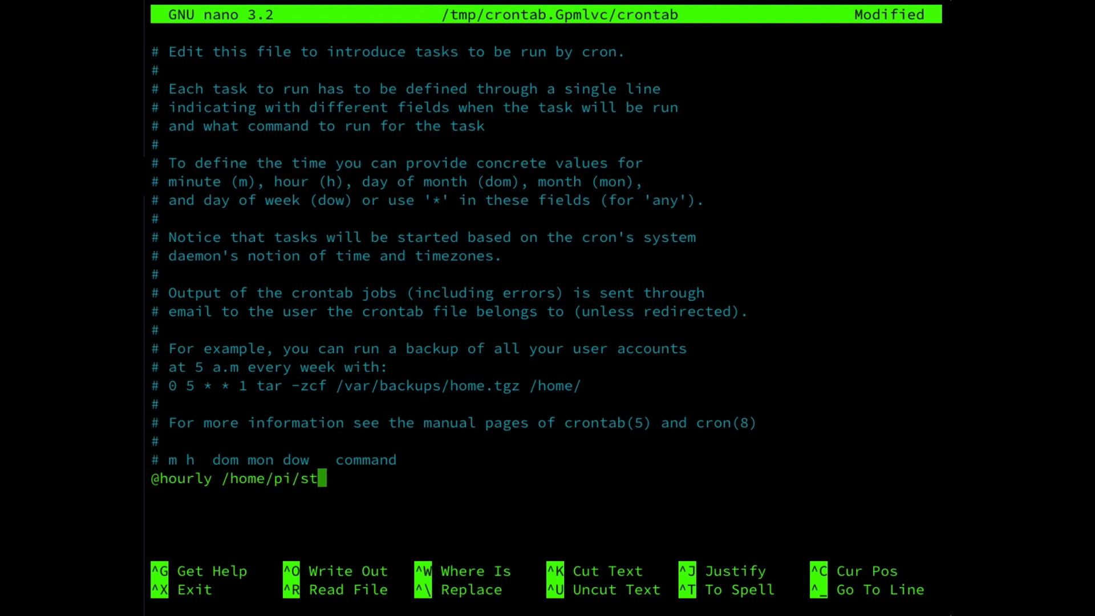
{"action": "type", "text": "2d"}
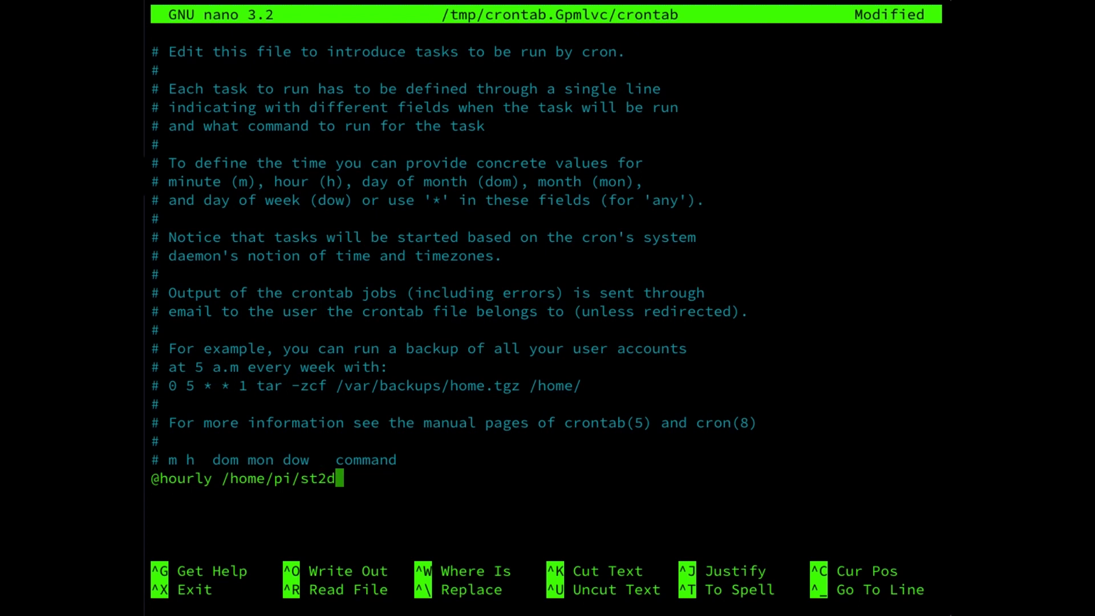
{"action": "type", "text": "mo"}
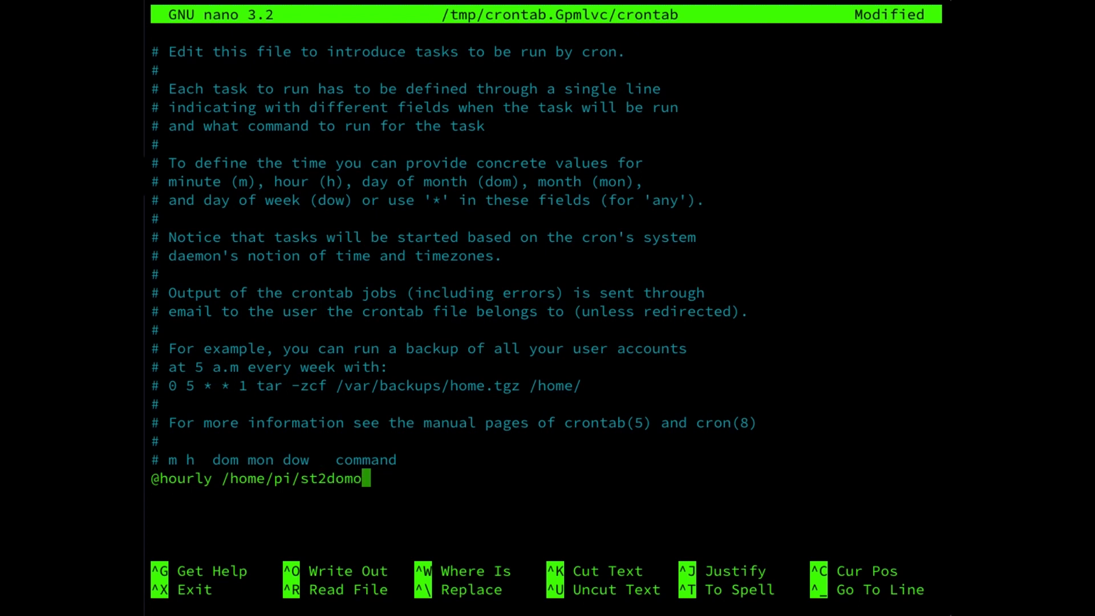
{"action": "type", "text": ".sh"}
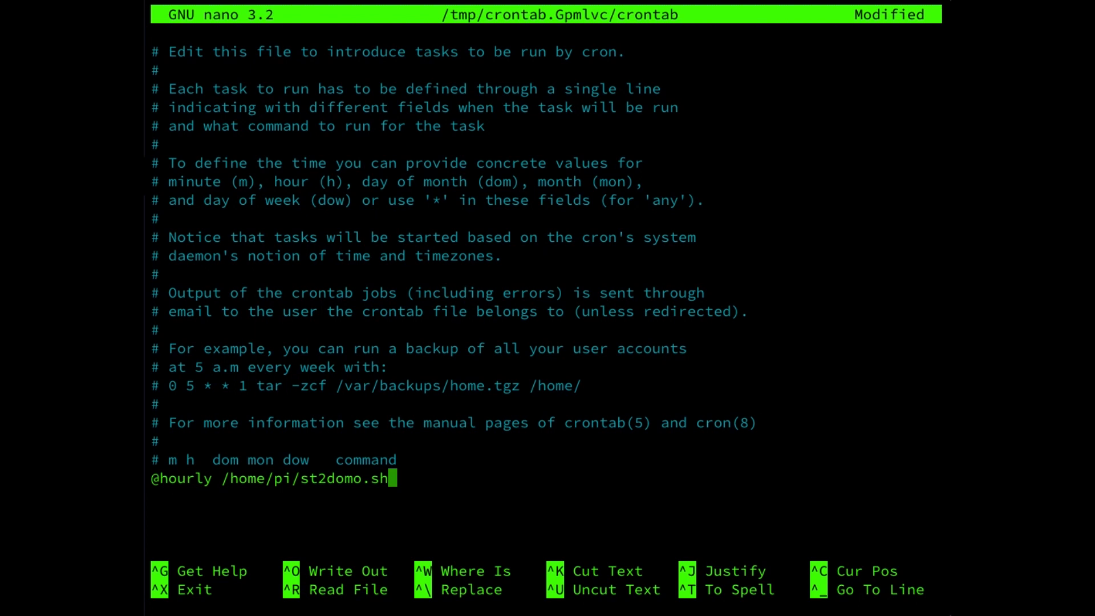
Save the crontab and exit nano so the new crontab is installed
{"action": "key", "text": "ctrl+x"}
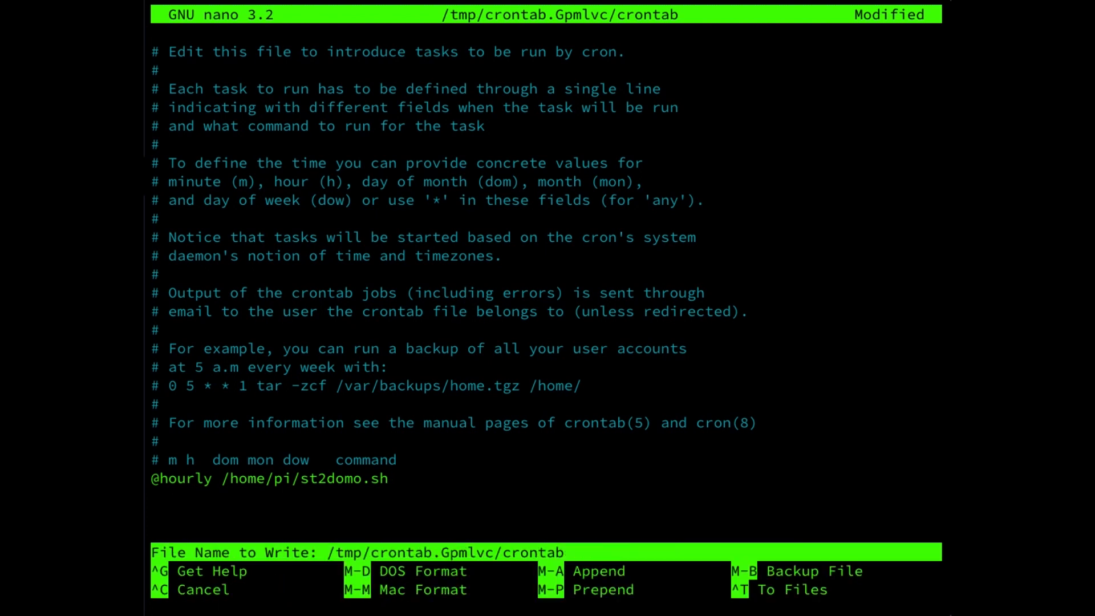
{"action": "key", "text": "Enter"}
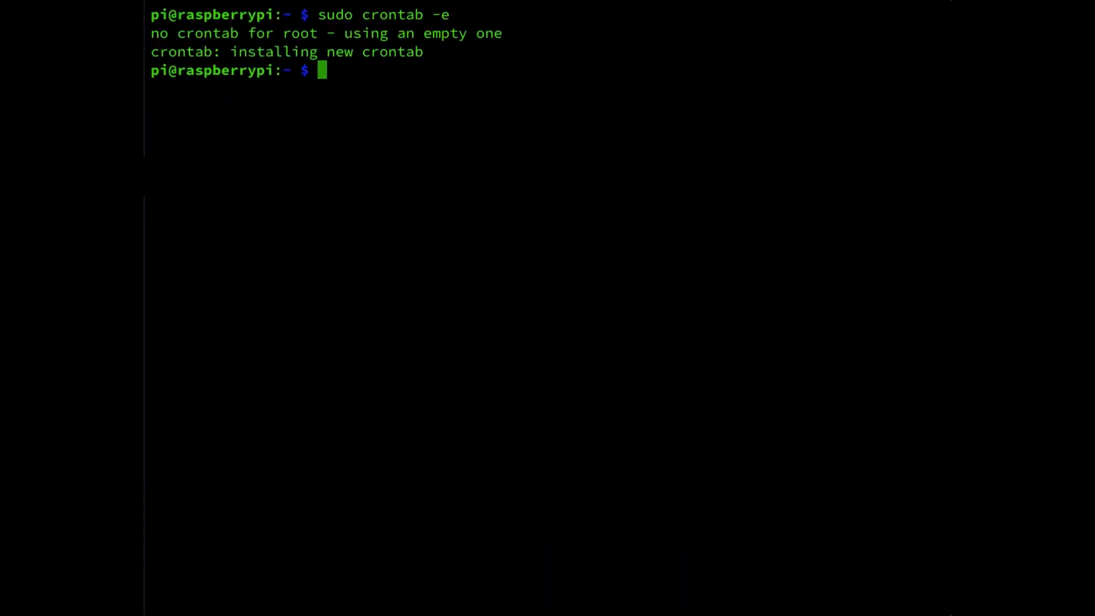